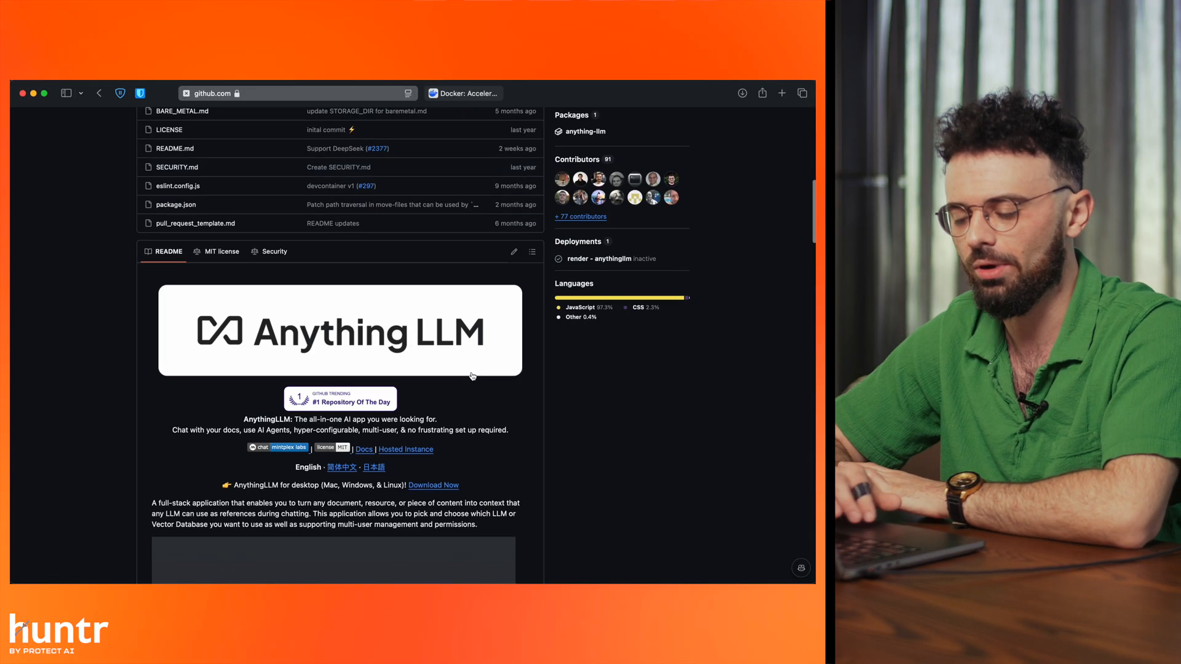
- Search Google for 'anything llm' and reach the mintplexlabs/anythingllm image page on Docker Hub
scroll(down, 3)
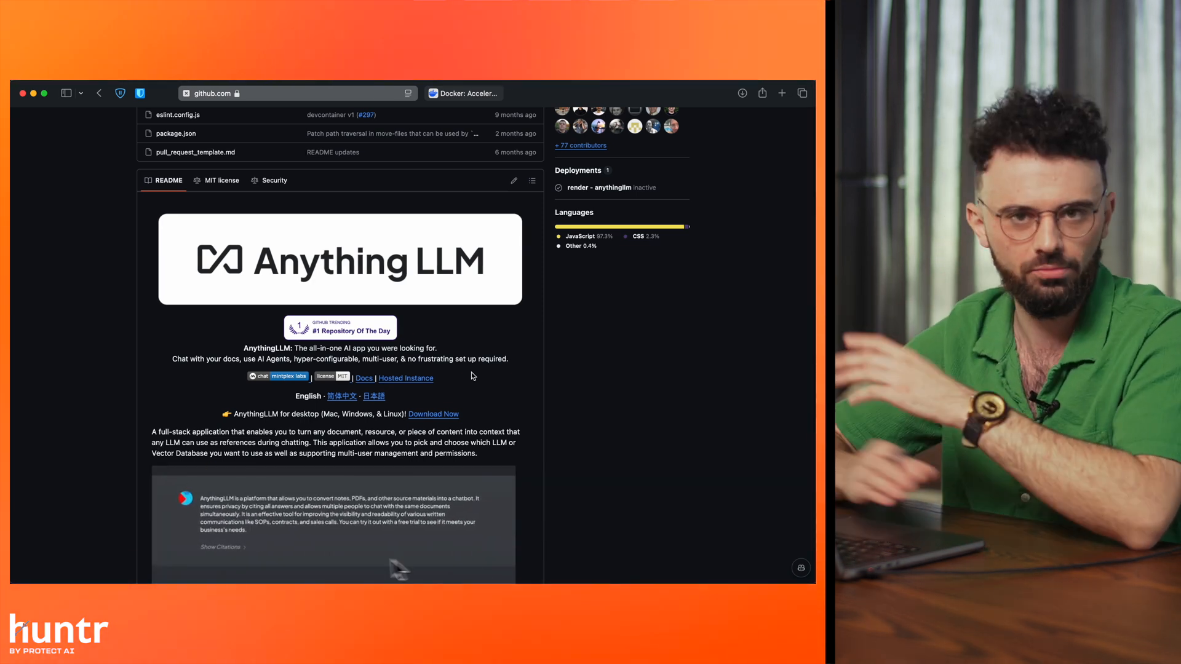
click(220, 546)
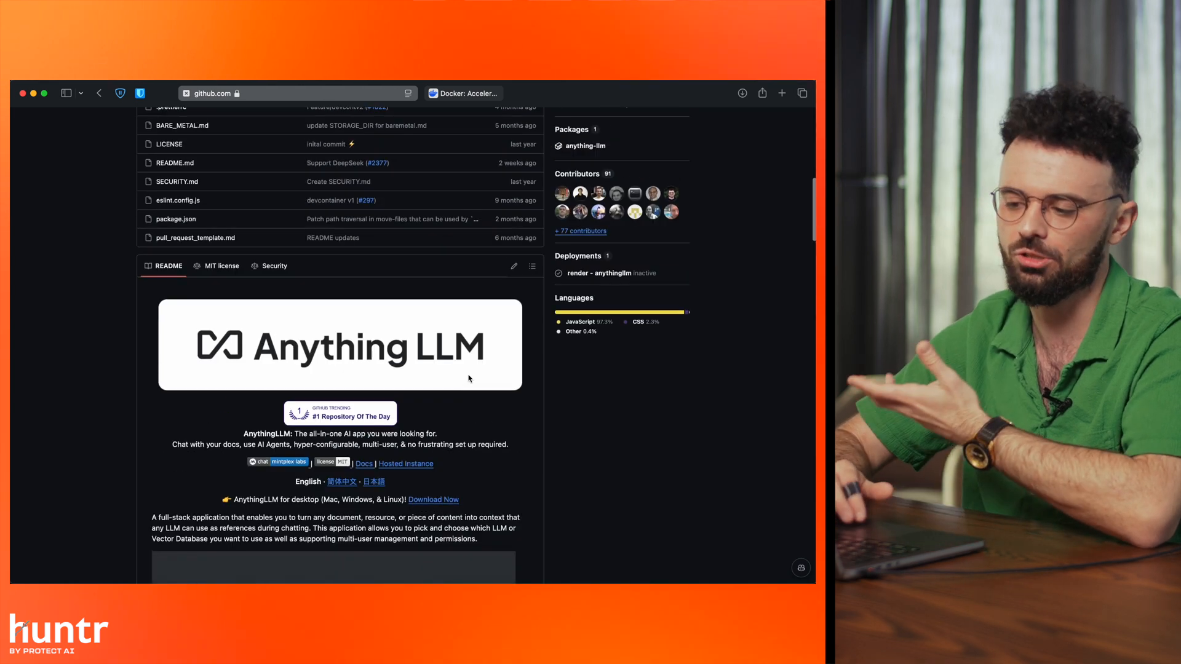
scroll(down, 3)
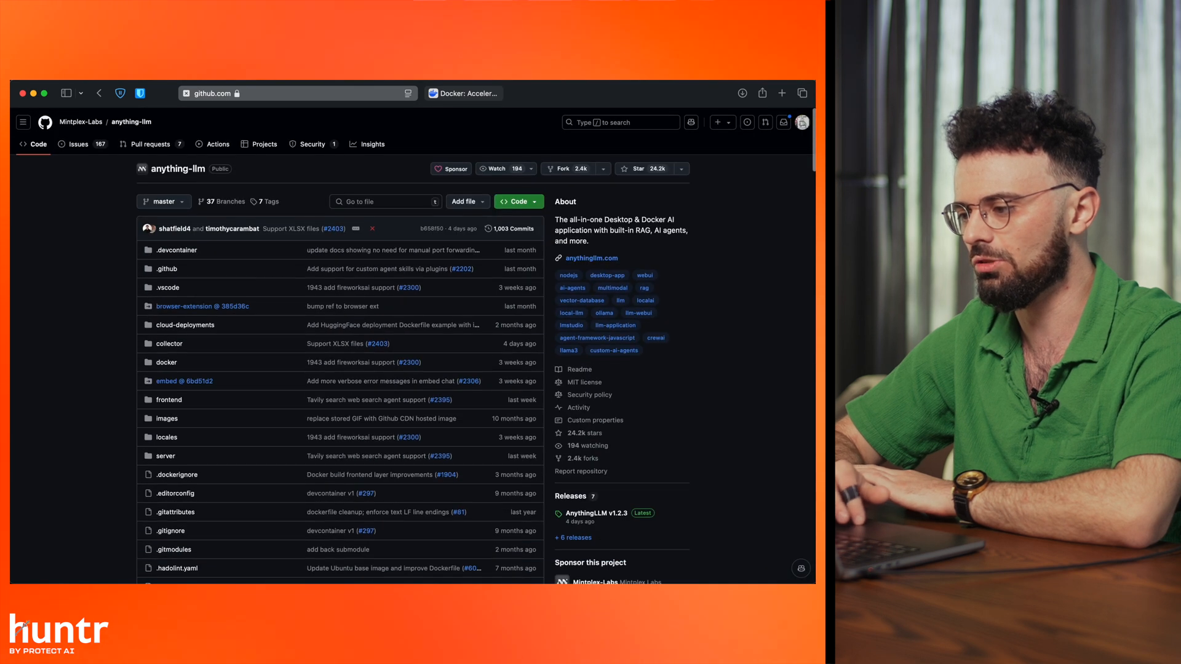
click(299, 93)
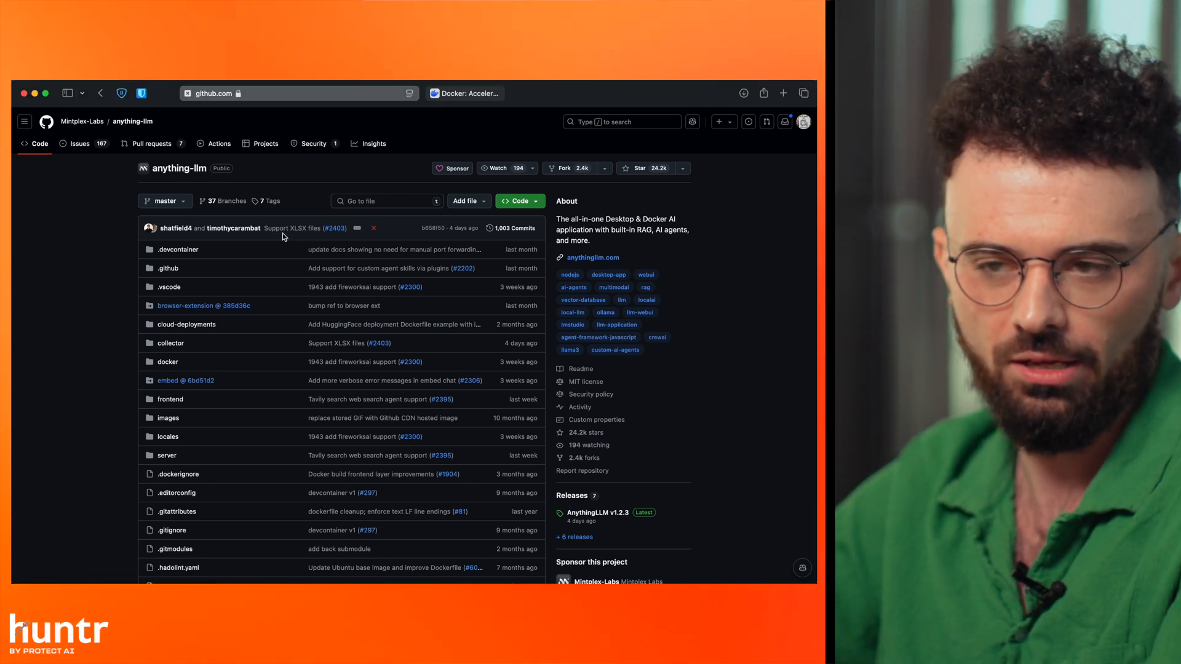
scroll(down, 3)
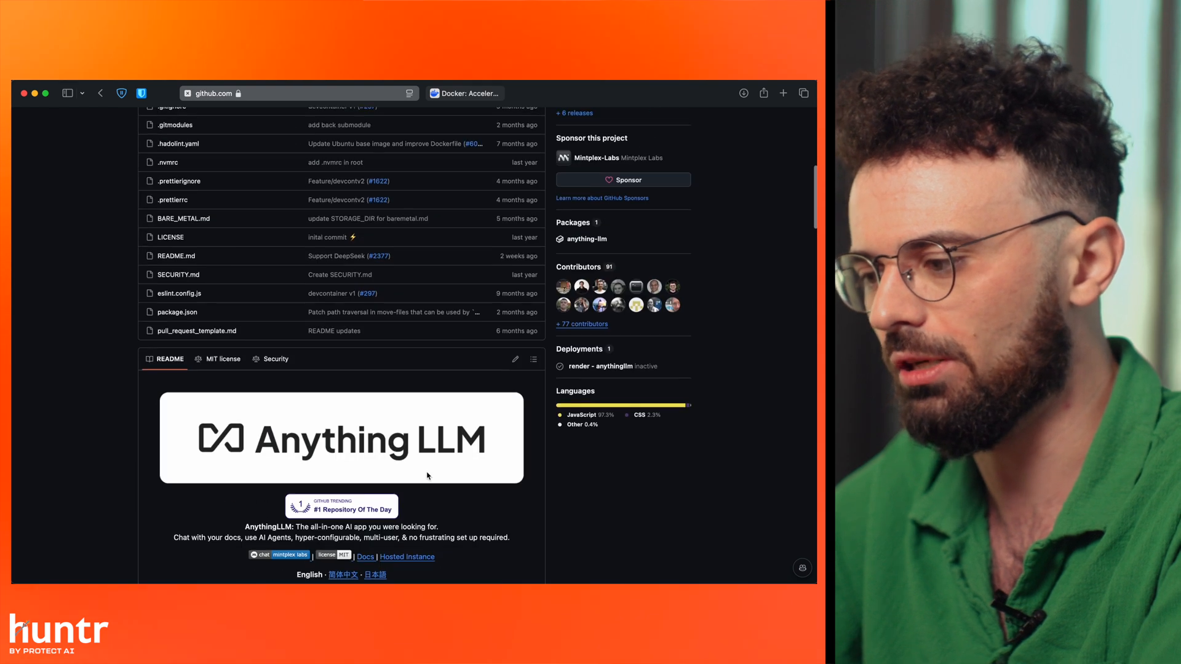
scroll(down, 3)
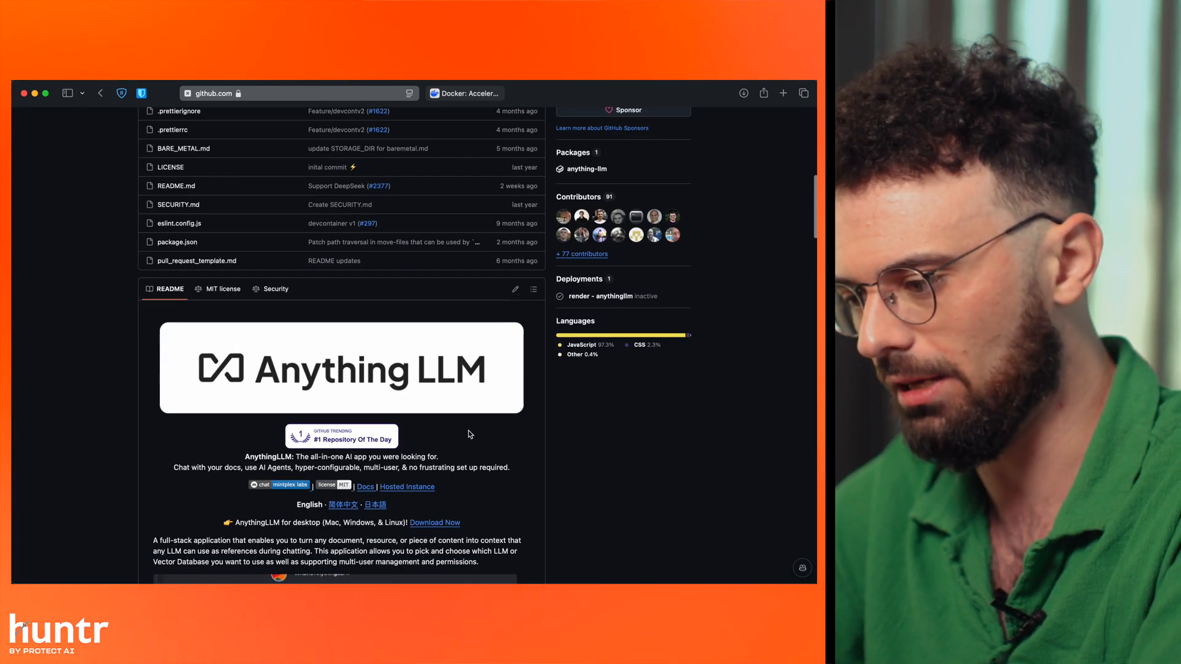
scroll(down, 3)
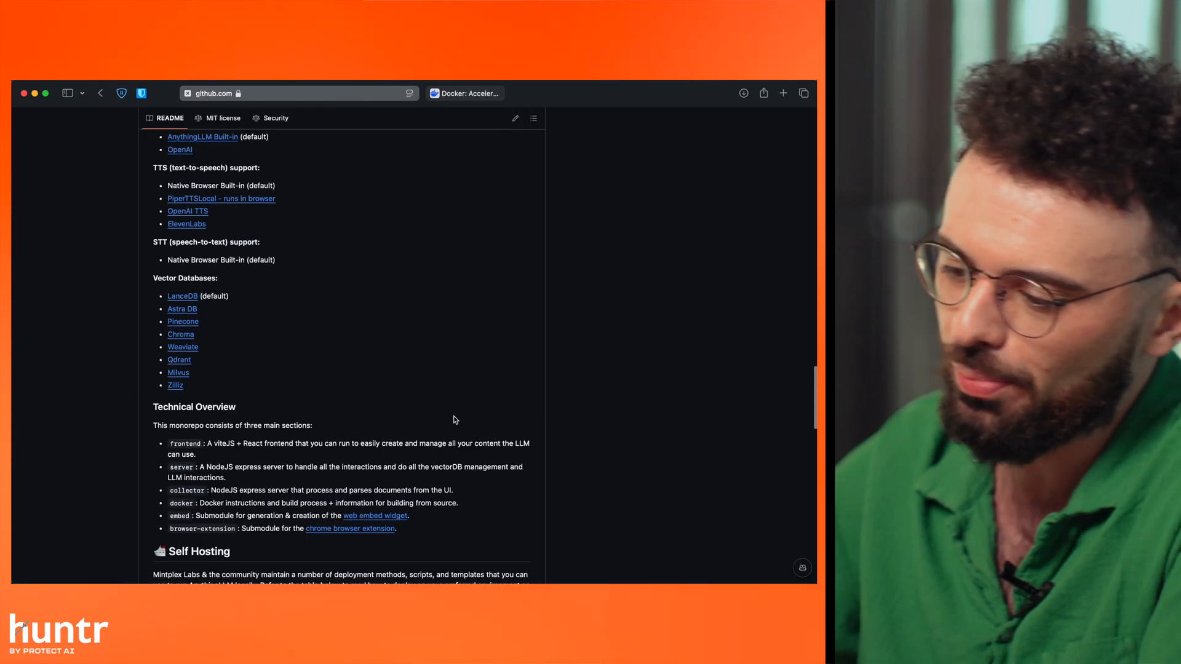
scroll(down, 3)
text(g)
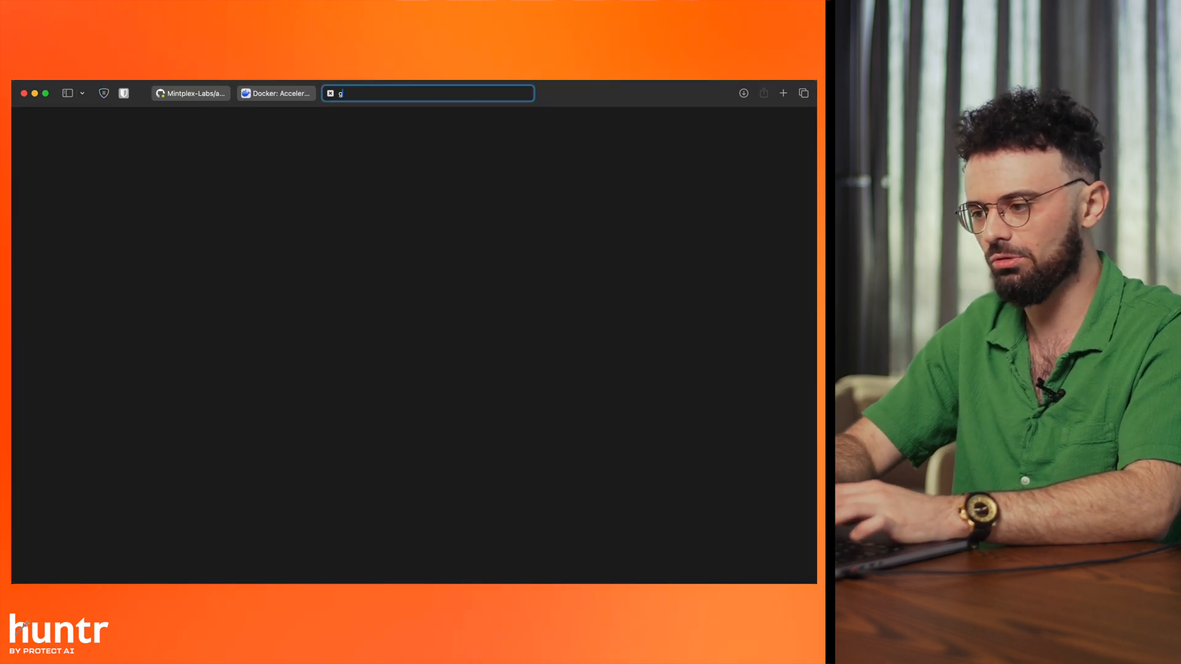
text(anything llm)
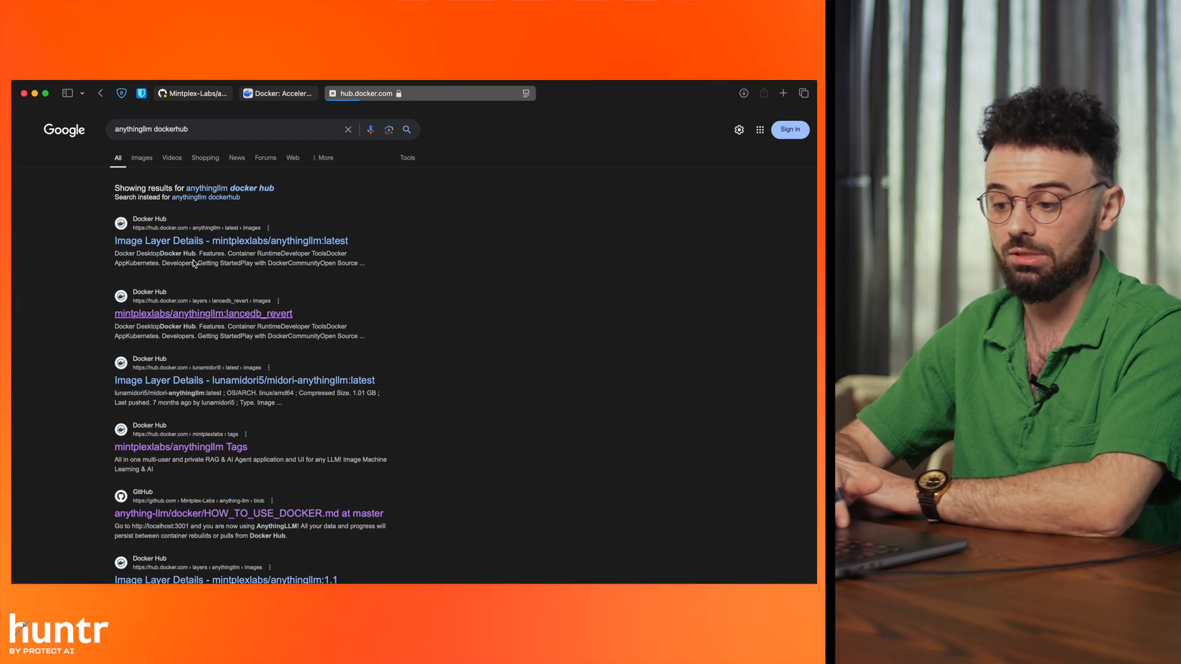
click(232, 241)
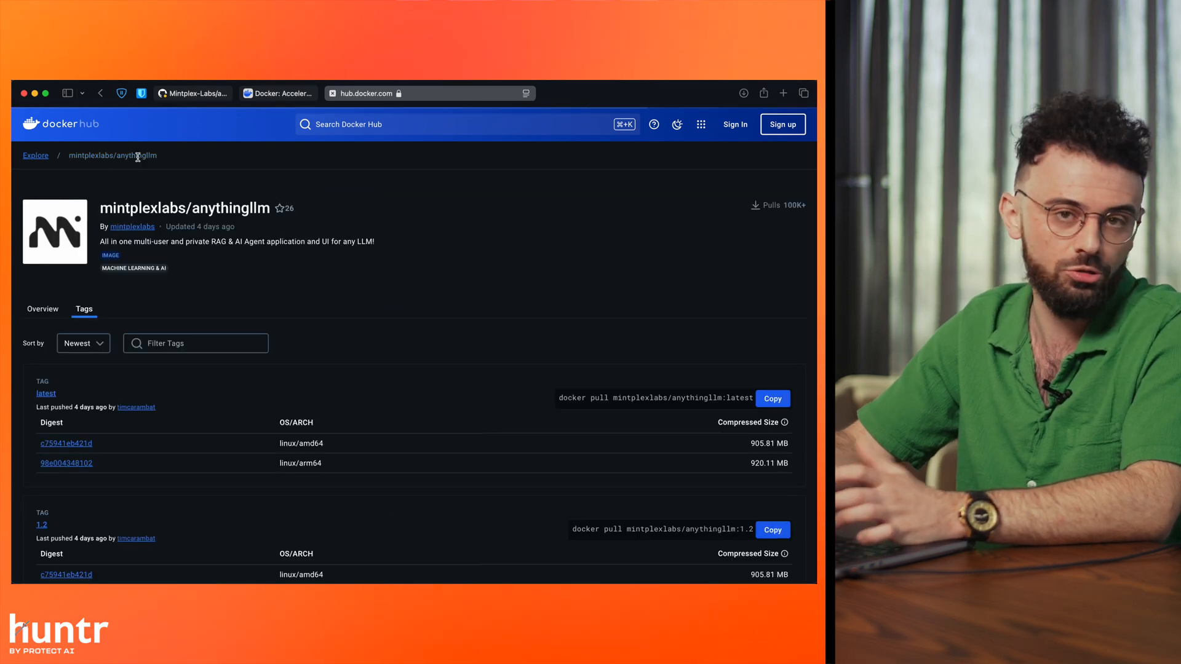
- View the 'latest' tag's image layers on Docker Hub, then return to the Terminal
scroll(down, 3)
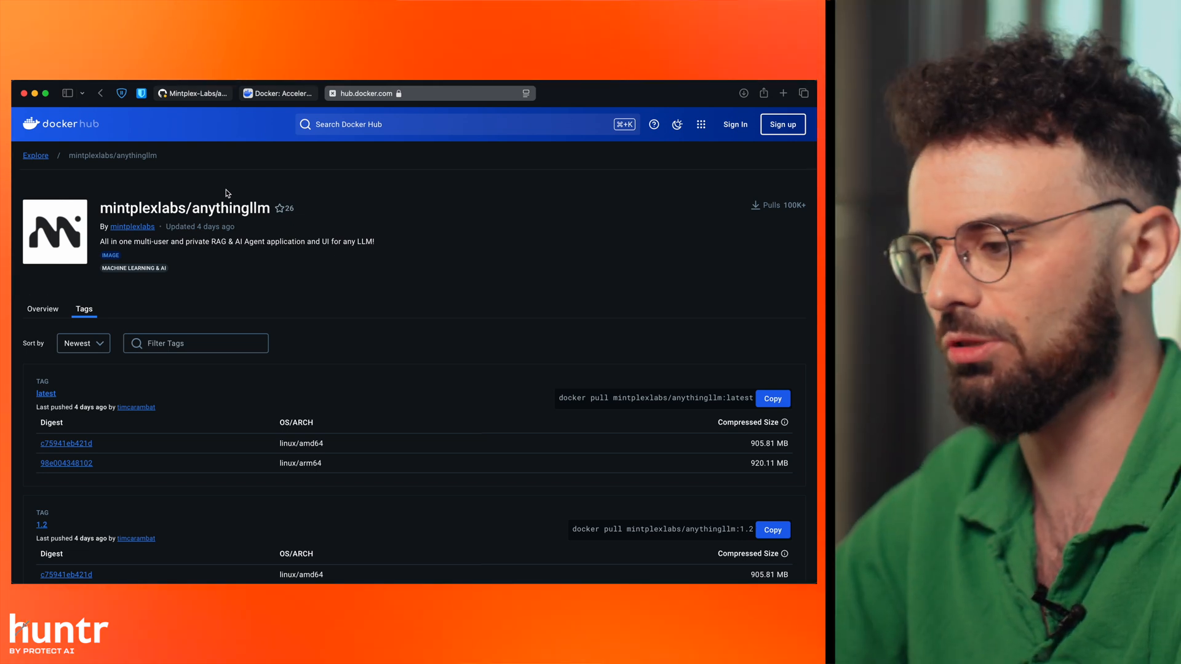
scroll(down, 3)
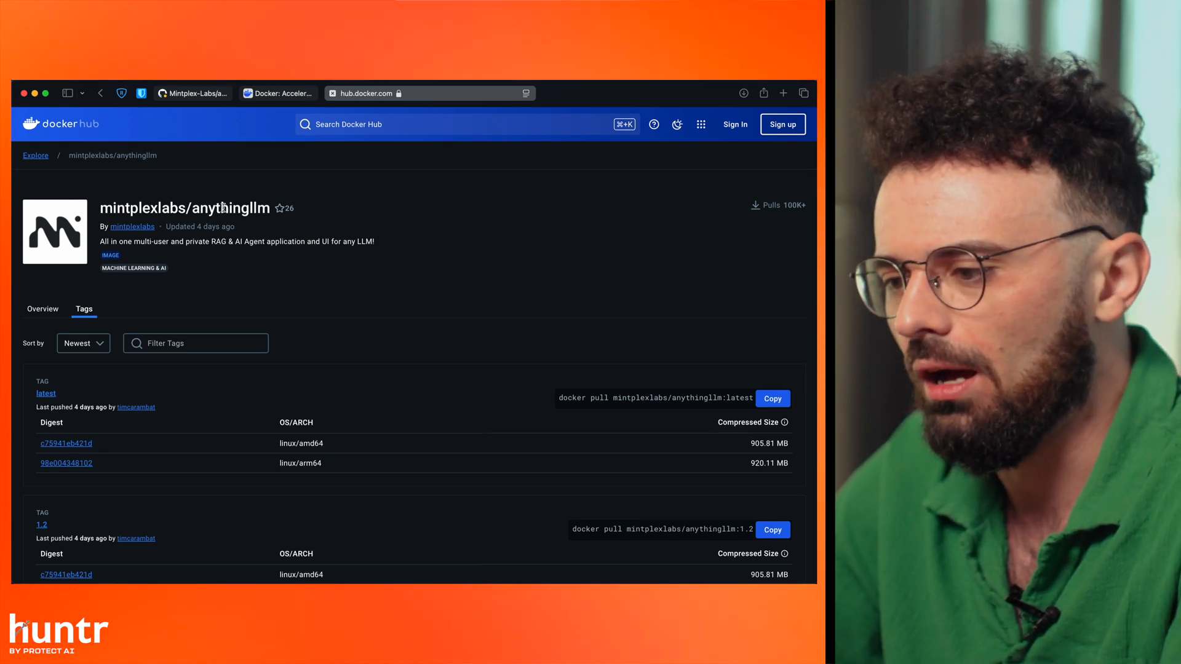
scroll(down, 3)
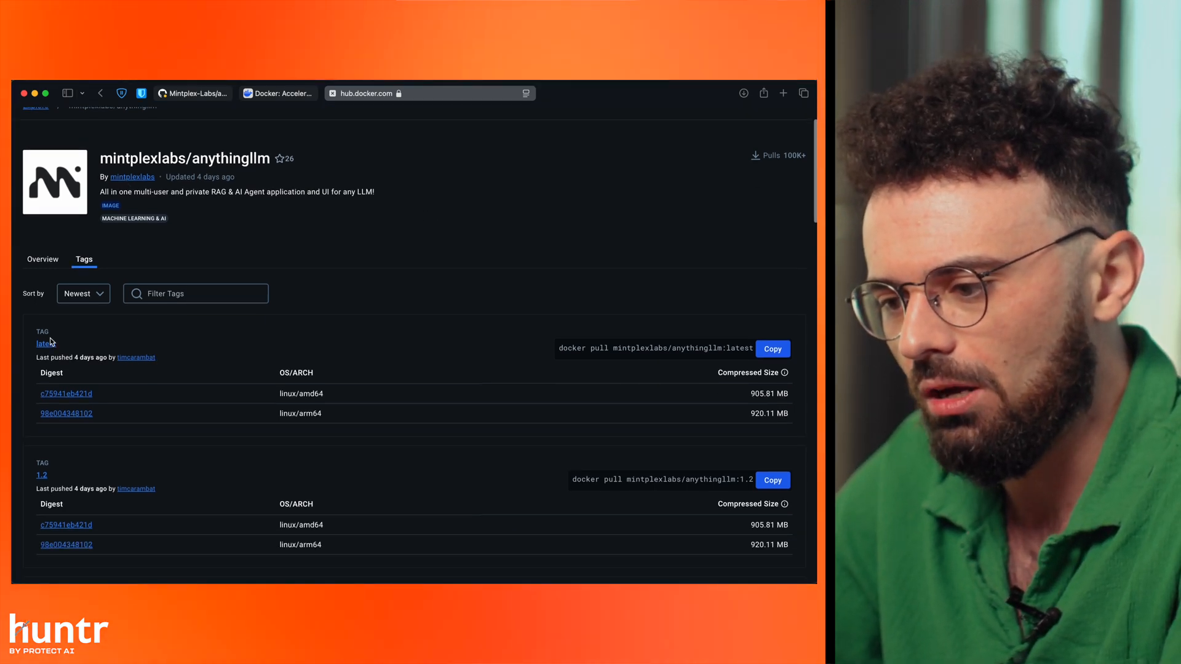
click(42, 343)
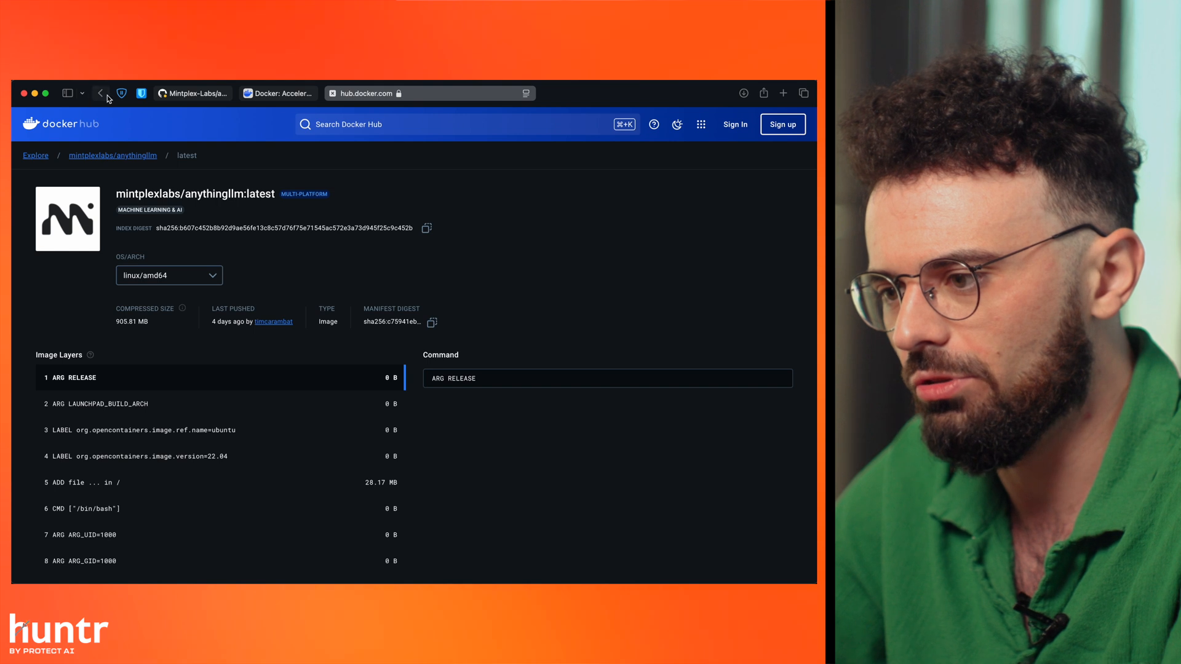
click(101, 94)
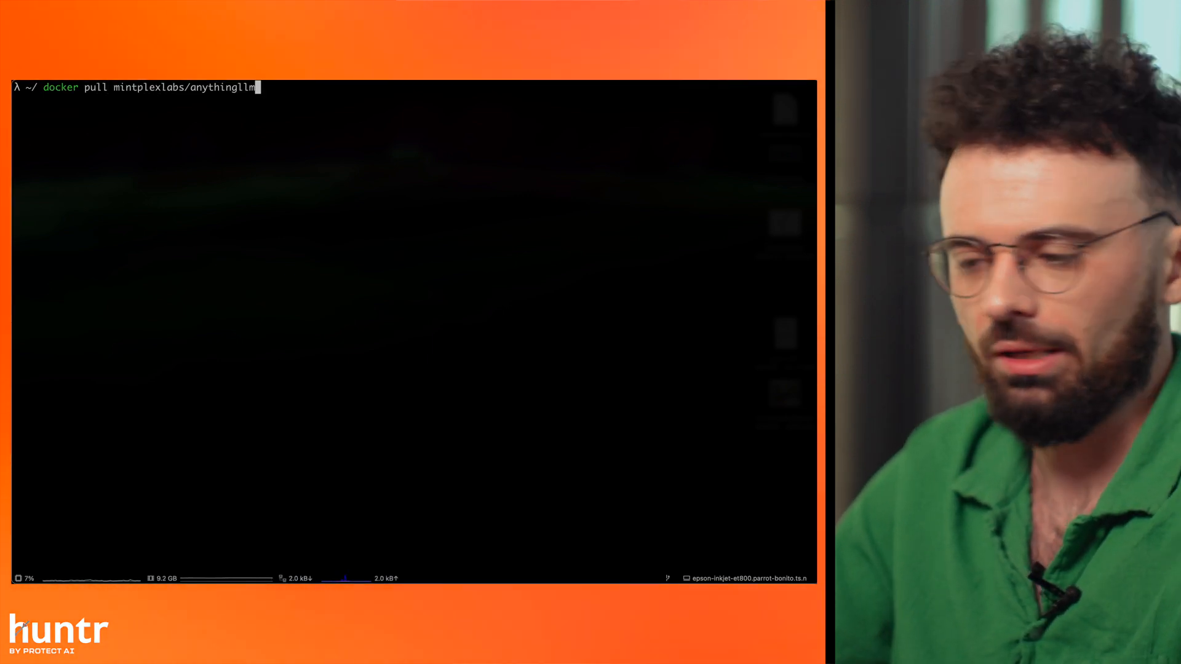
- Run docker pull mintplexlabs/anythingllm, confirming the latest image is up to date
key(Enter)
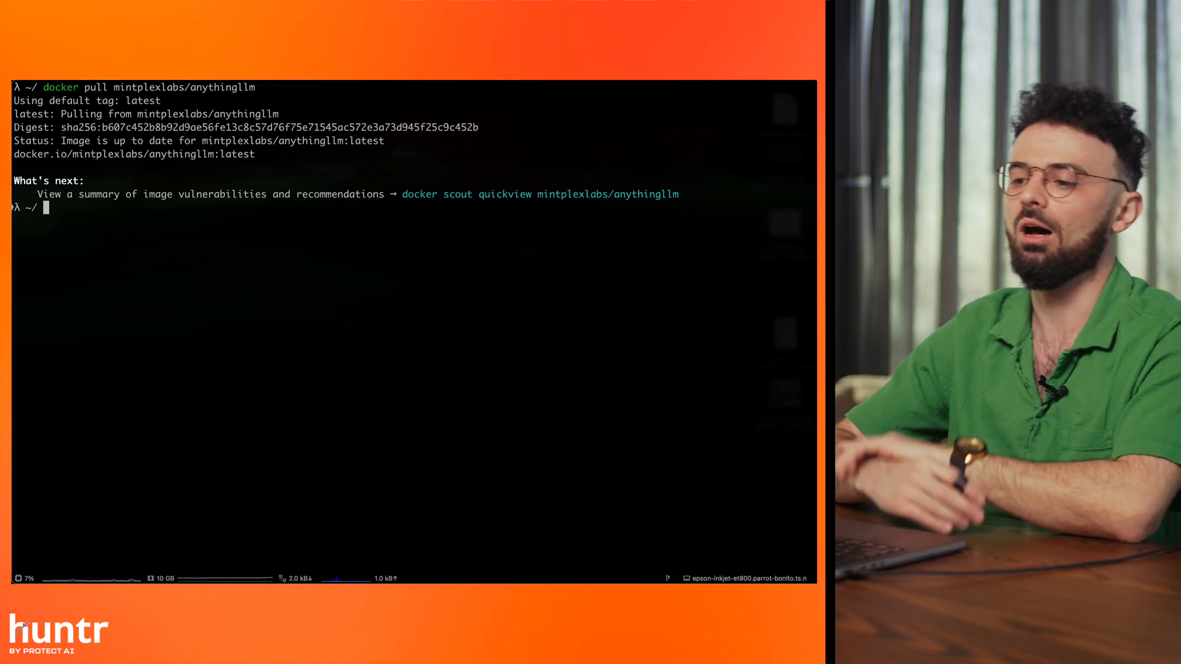
text(docker pull mintplexlabs/anythingllm)
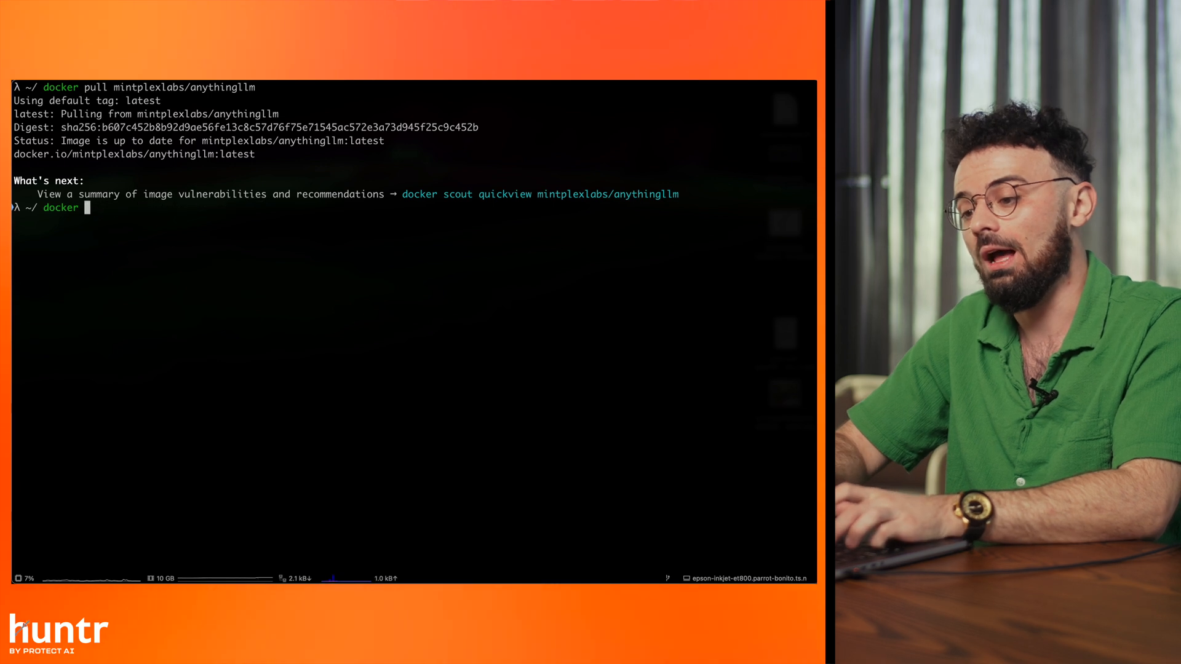
- List local images with docker images, showing mintplexlabs/anythingllm:latest at 2.9GB
text(images)
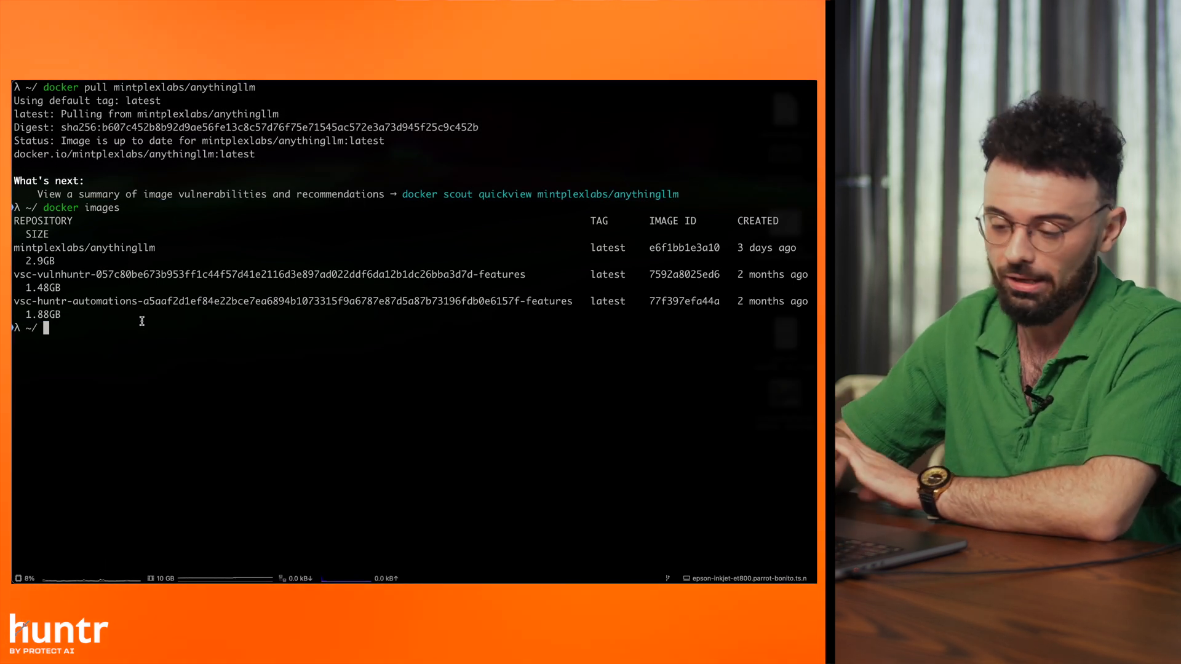
mouse_move(203, 284)
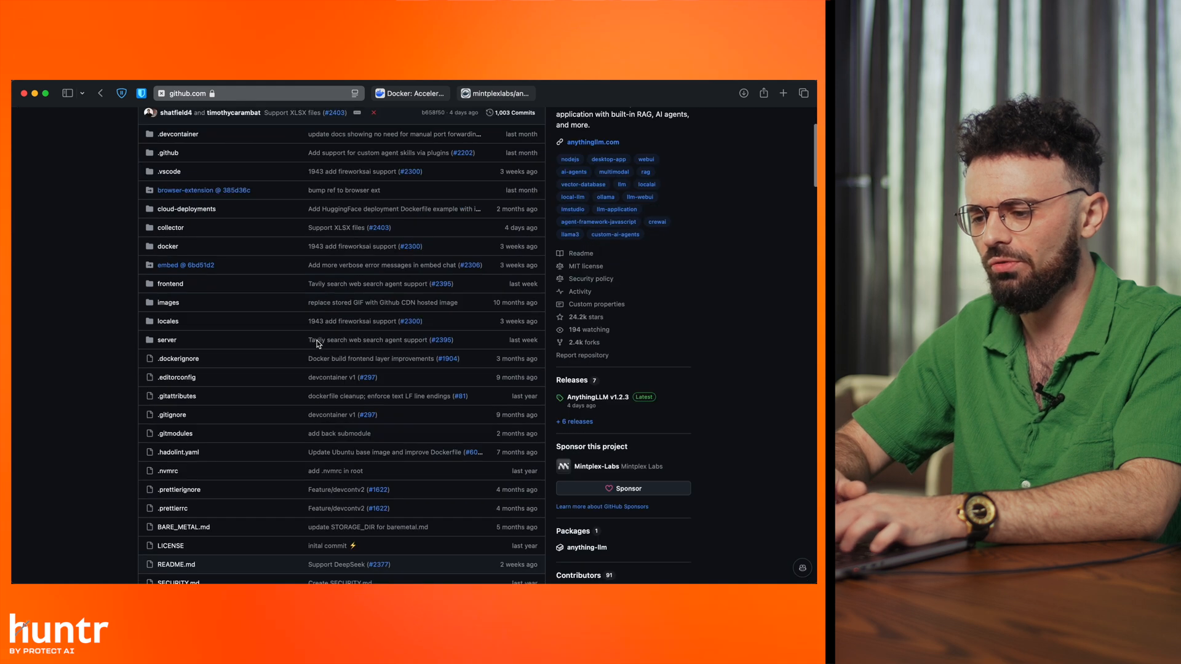
- Navigate the anything-llm repository's docker folder to the HOW_TO_USE_DOCKER.md guide
scroll(down, 3)
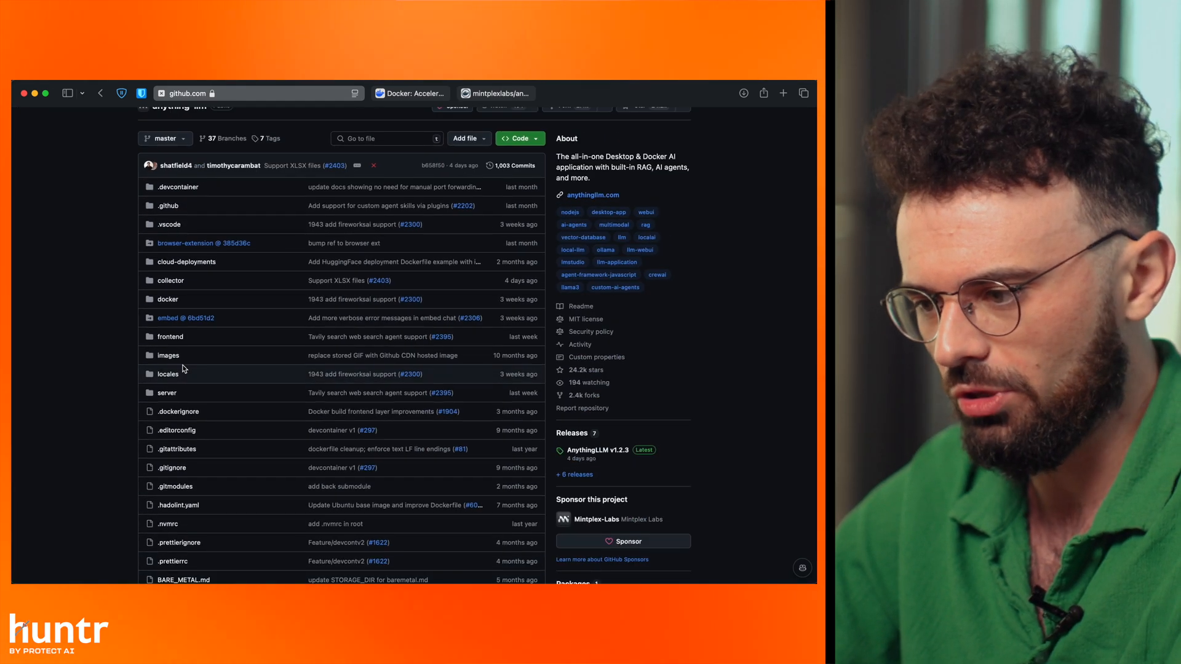
click(167, 299)
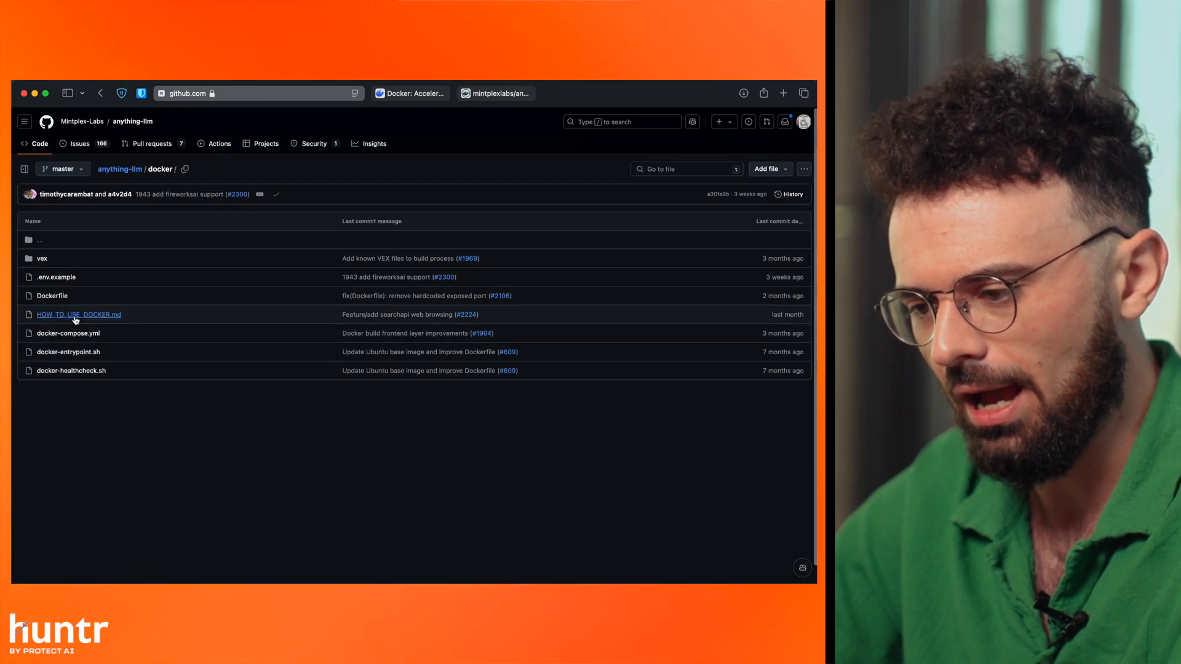
click(78, 314)
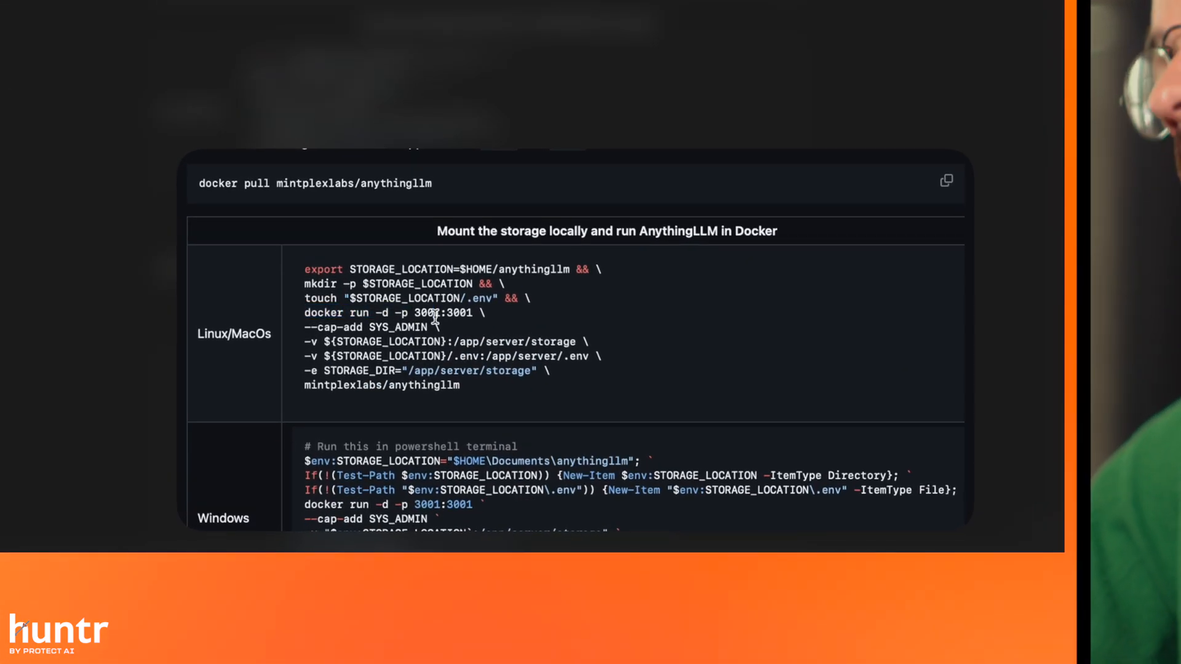
mouse_move(508, 413)
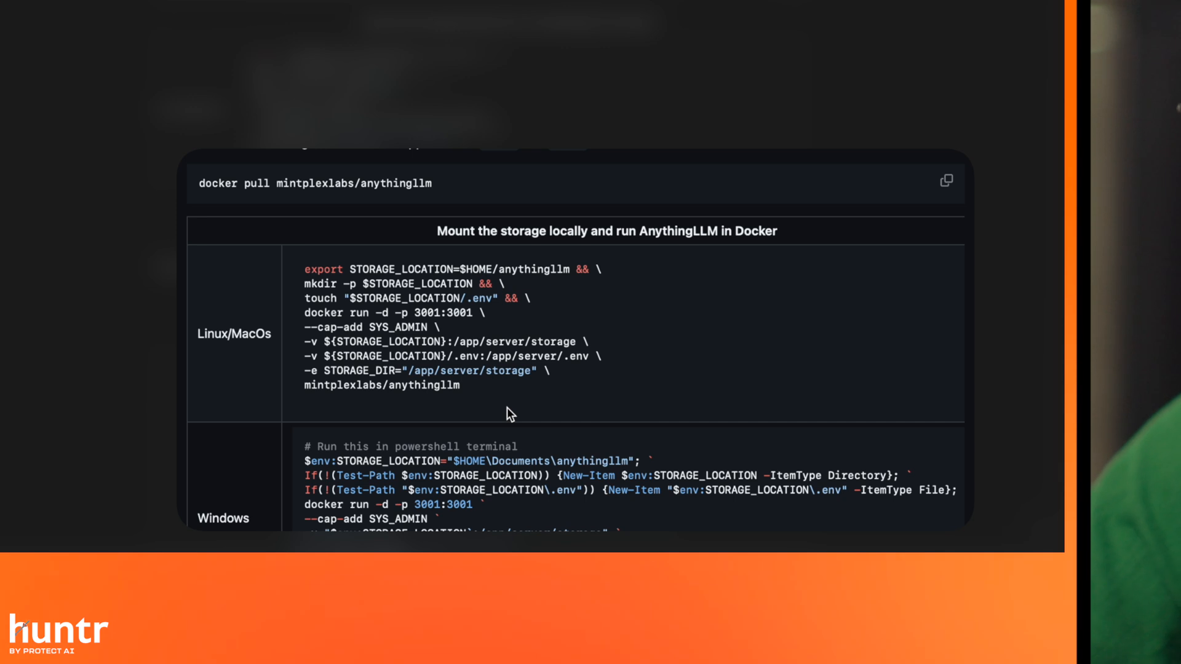
scroll(down, 3)
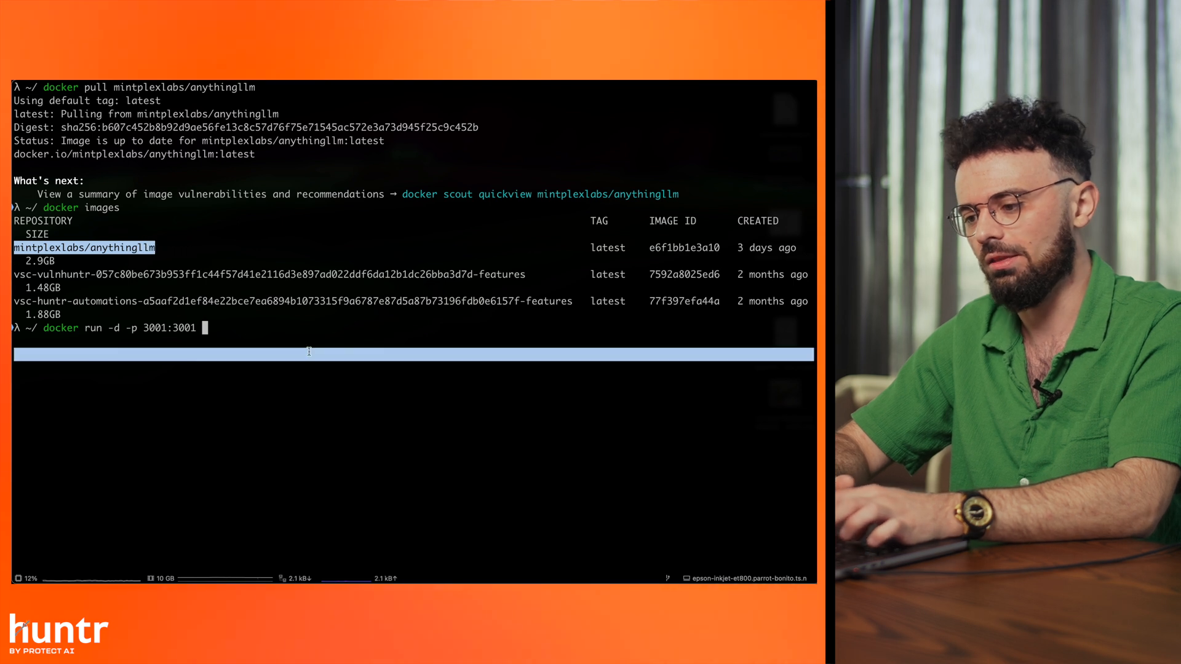
- Start the container with docker run -p 3001:3001 mintplexlabs/anythingllm and follow its startup logs
text(mintplexlabs/anythingllm)
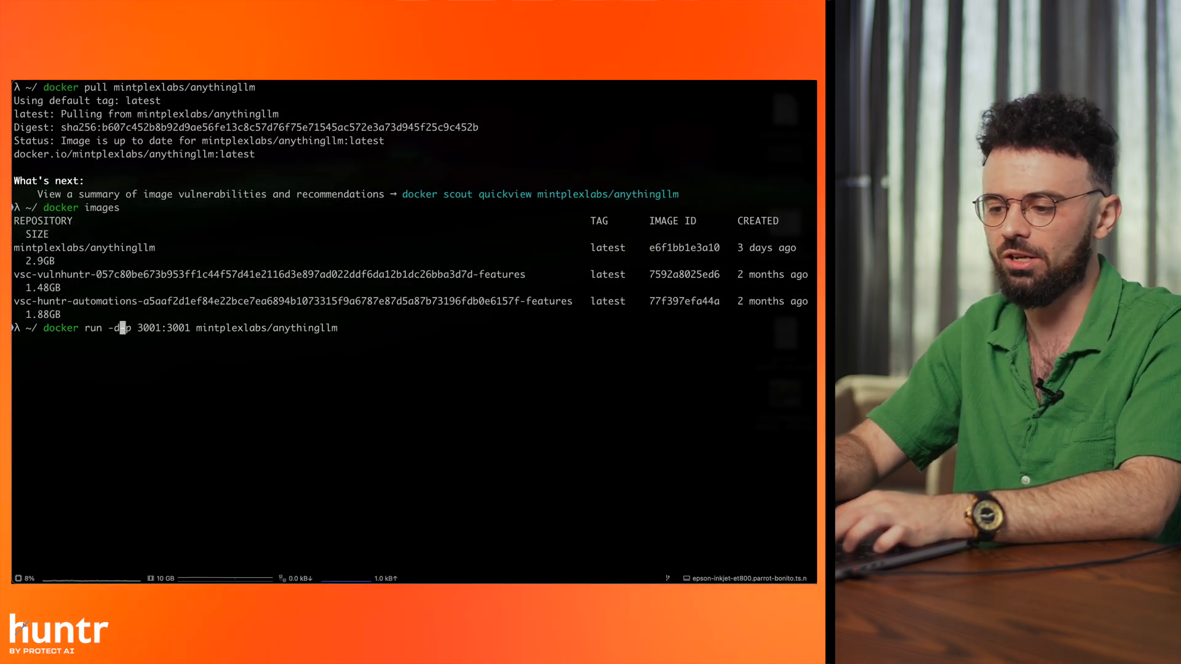
key(Backspace)
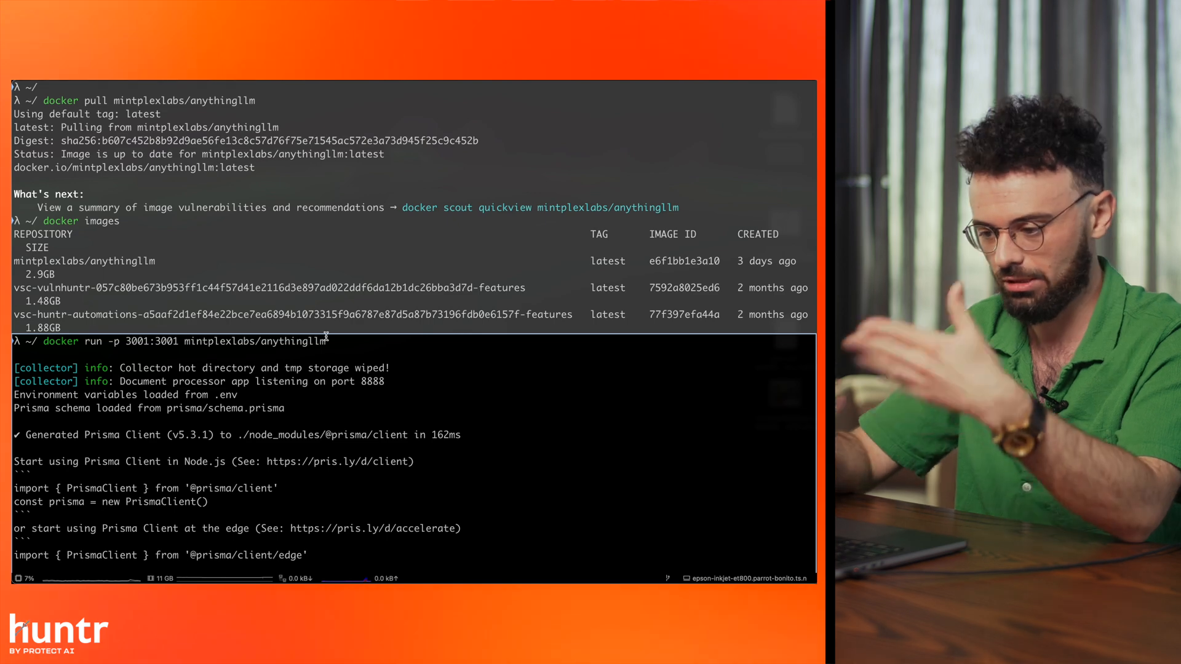
scroll(down, 3)
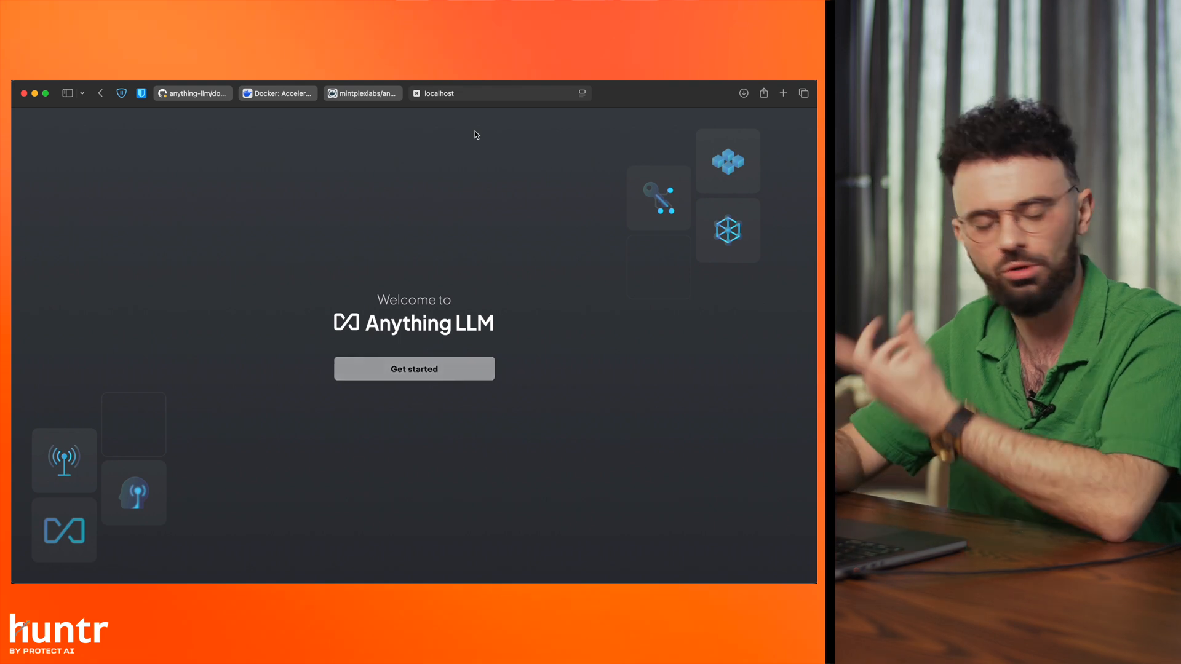
- Get started with AnythingLLM onboarding and browse the LLM Preference provider list
click(413, 369)
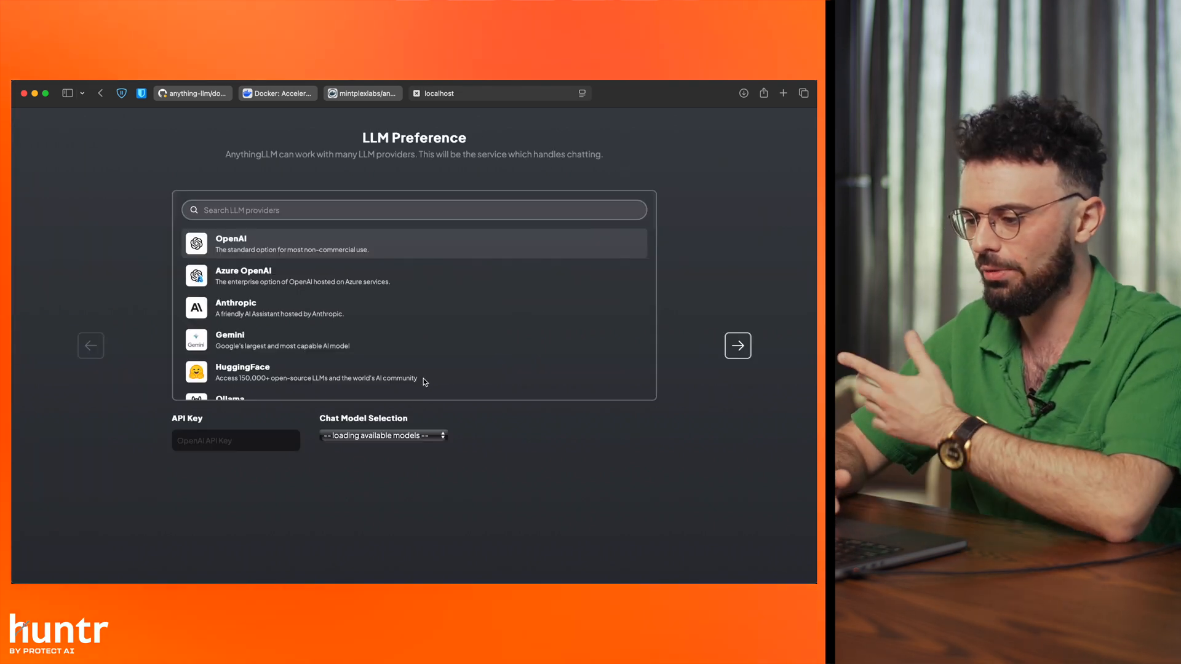
scroll(down, 3)
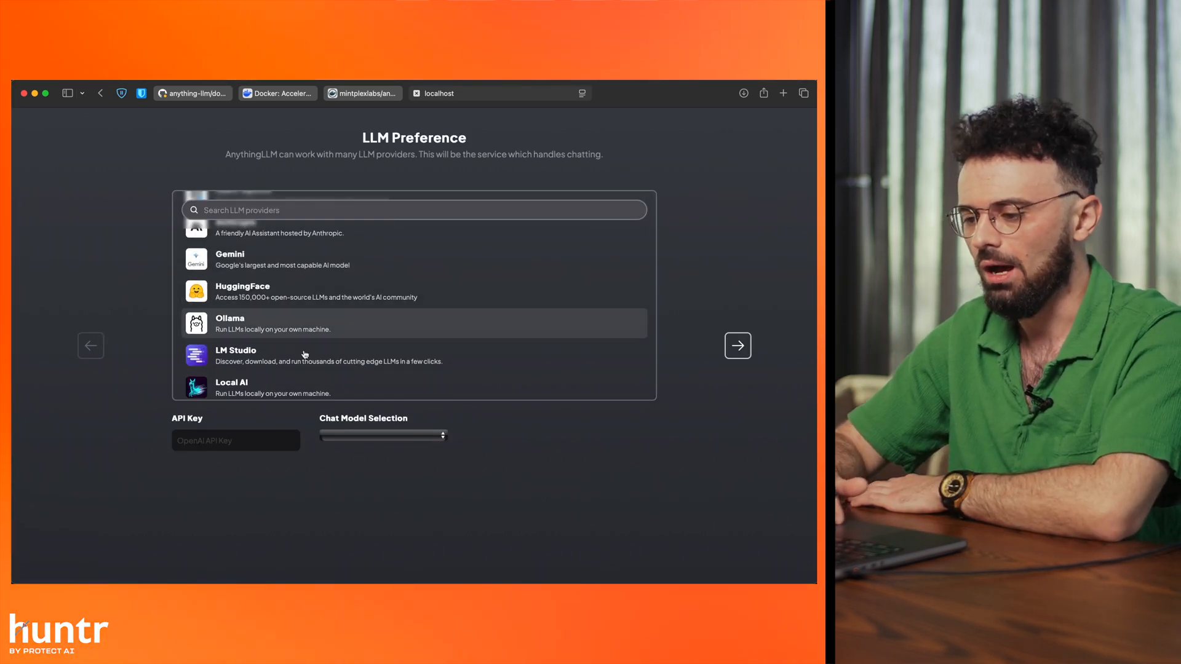
scroll(down, 3)
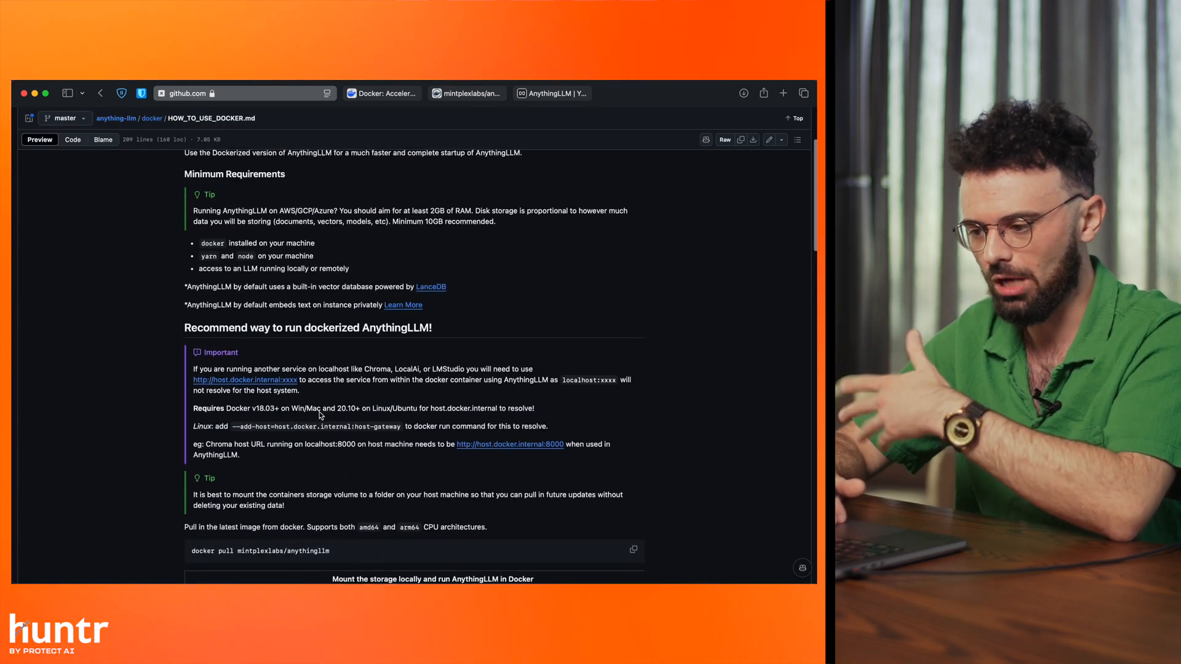
- Review the guide's storage mount lines and Linux/macOS docker run command
scroll(down, 3)
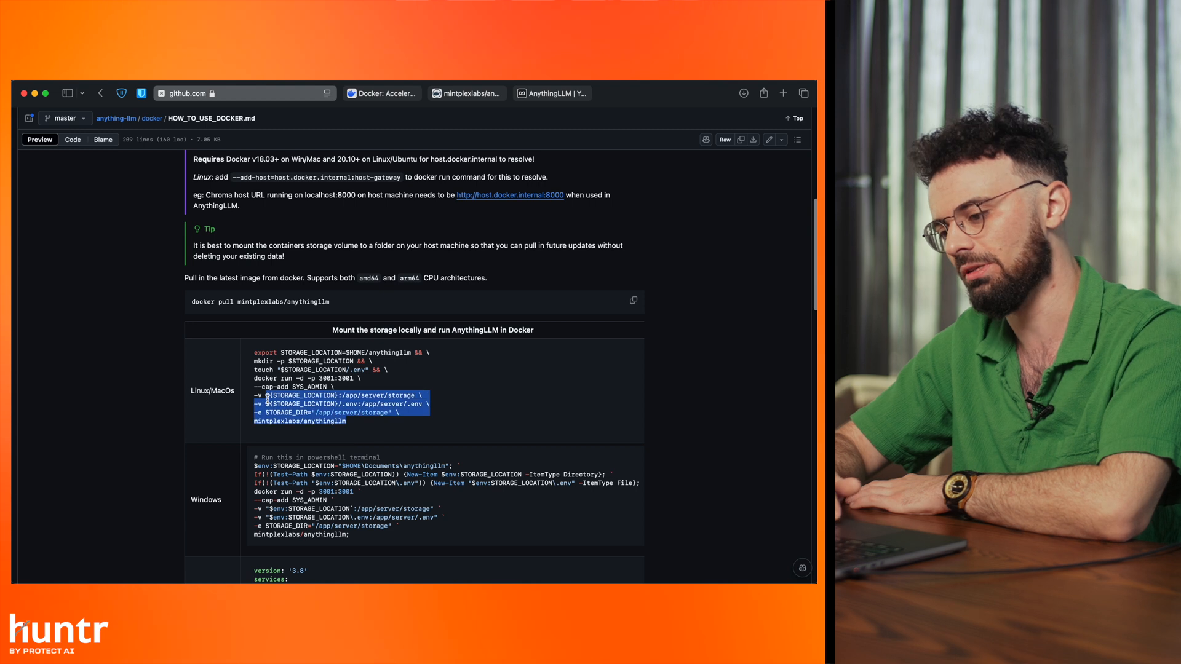
click(359, 443)
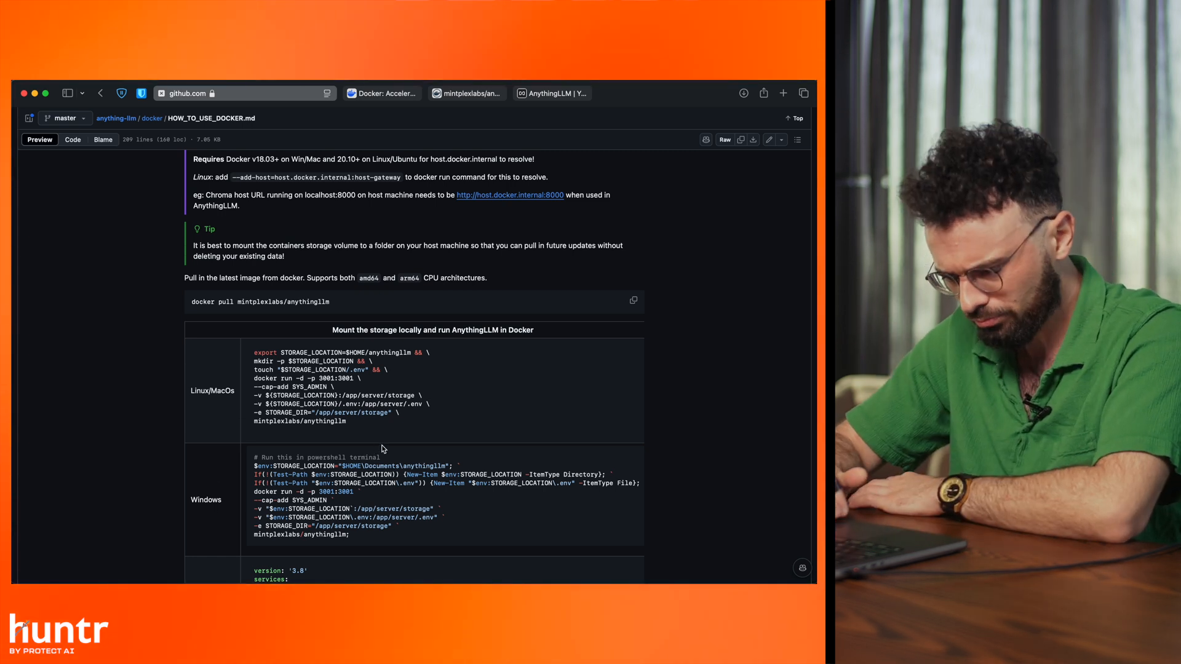
scroll(down, 3)
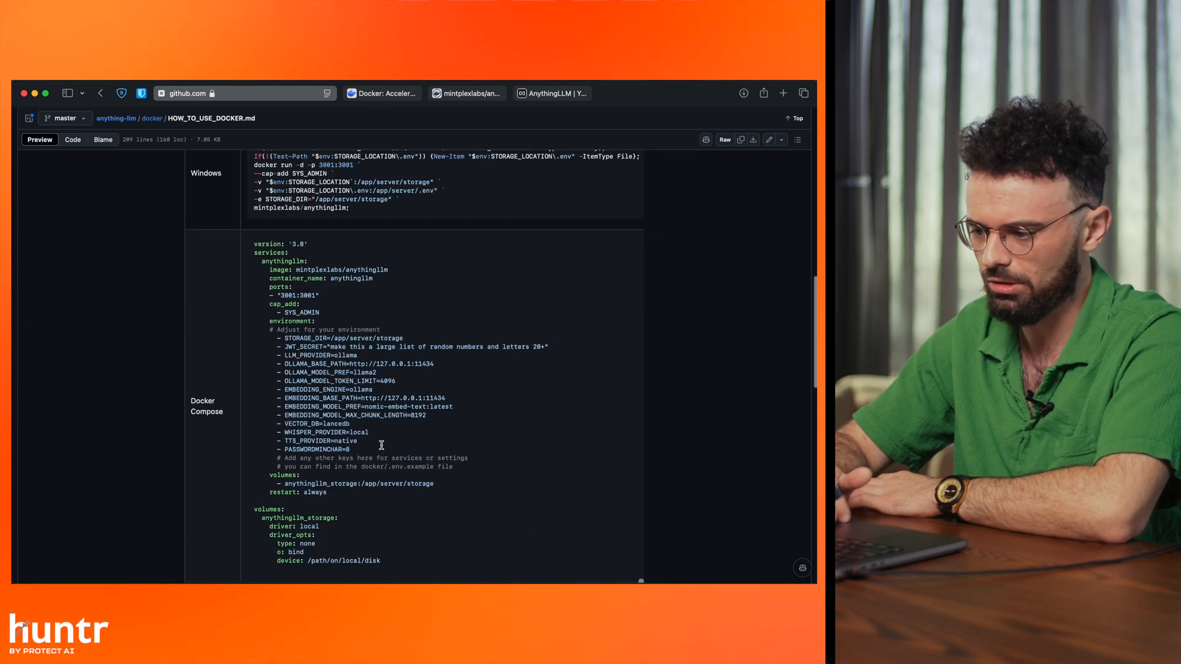
scroll(up, 3)
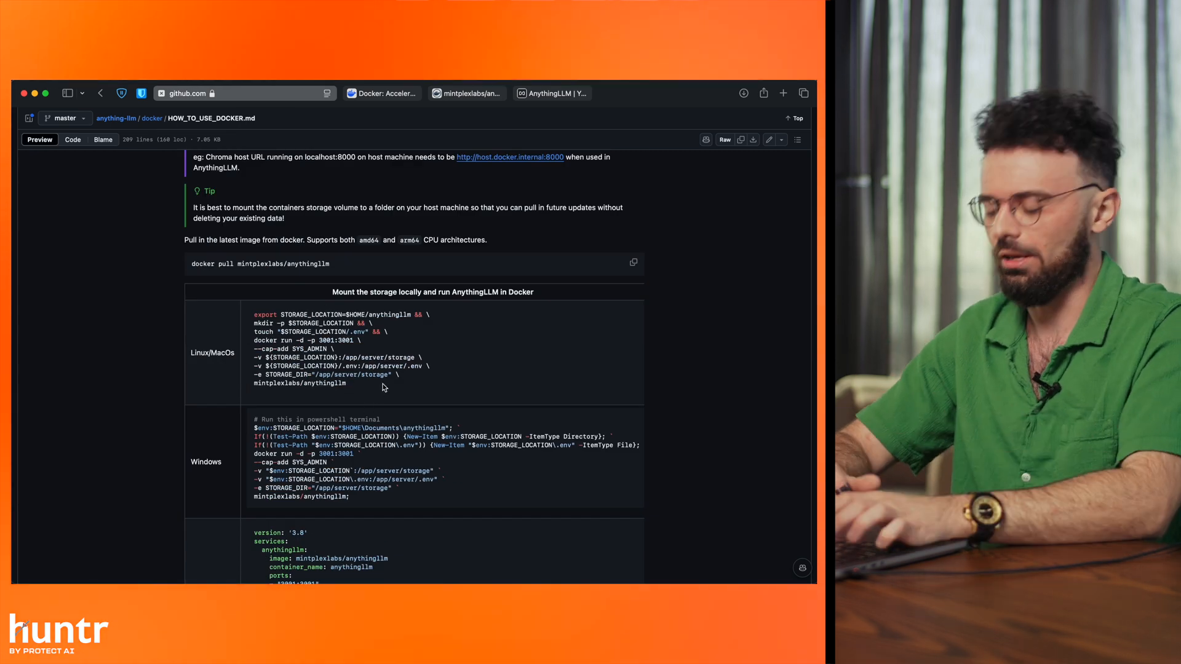
scroll(down, 3)
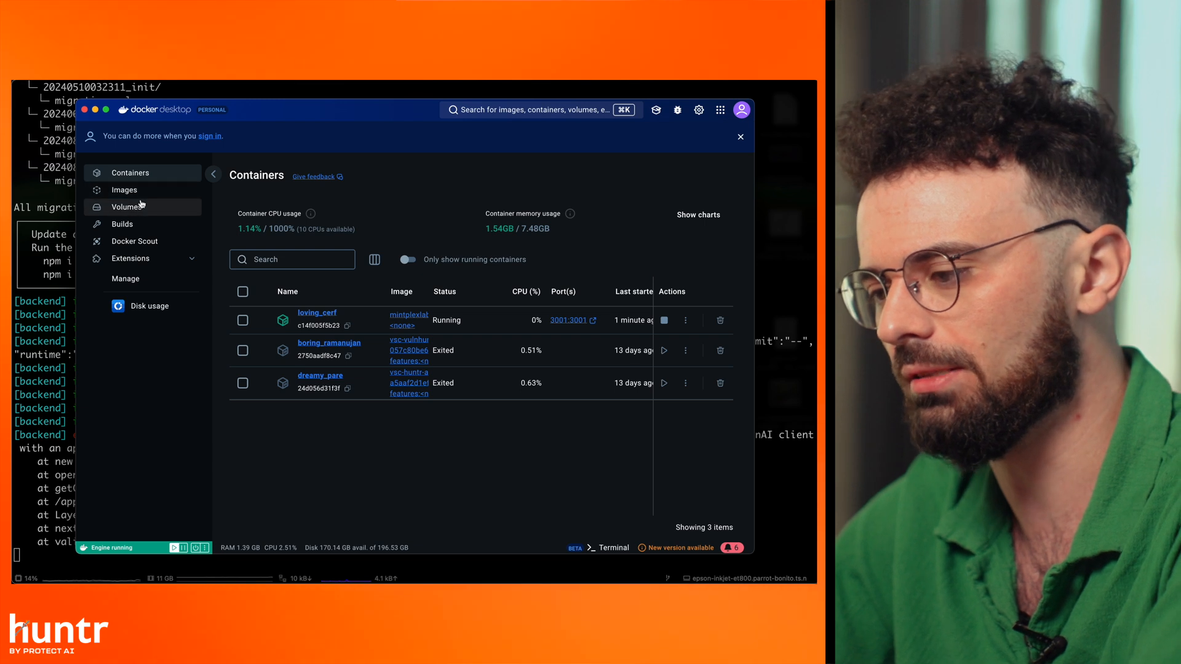
mouse_move(143, 185)
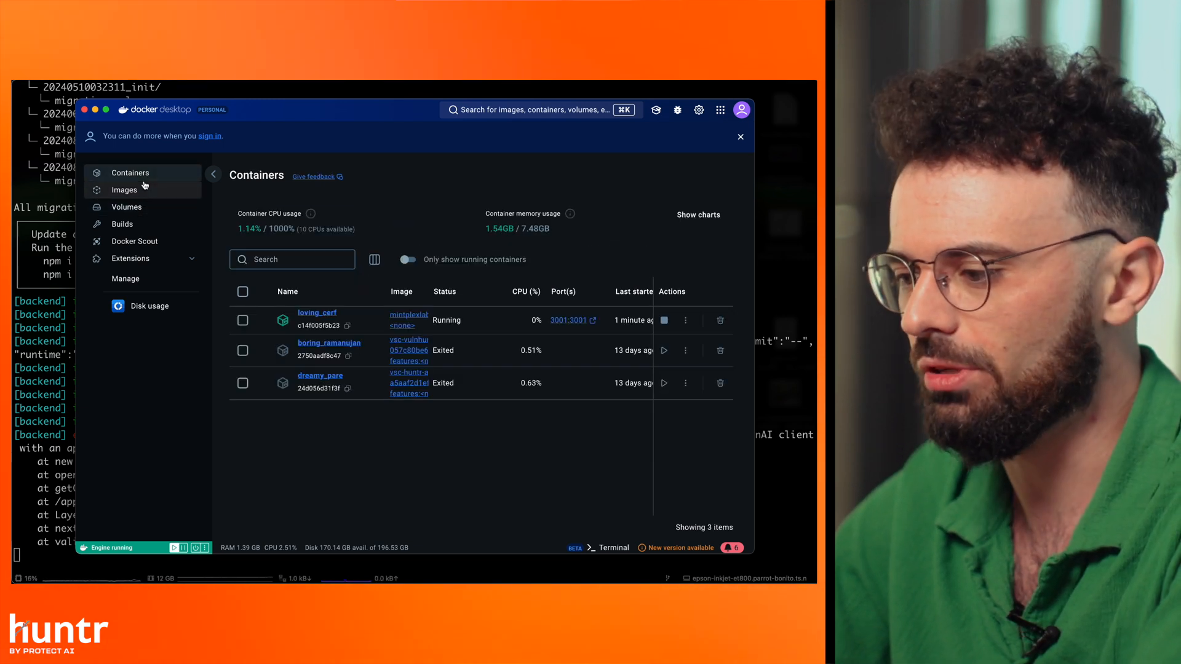
- Show Docker Desktop's Images list with mintplexlabs/anythingllm 2.89 GB in use
click(124, 189)
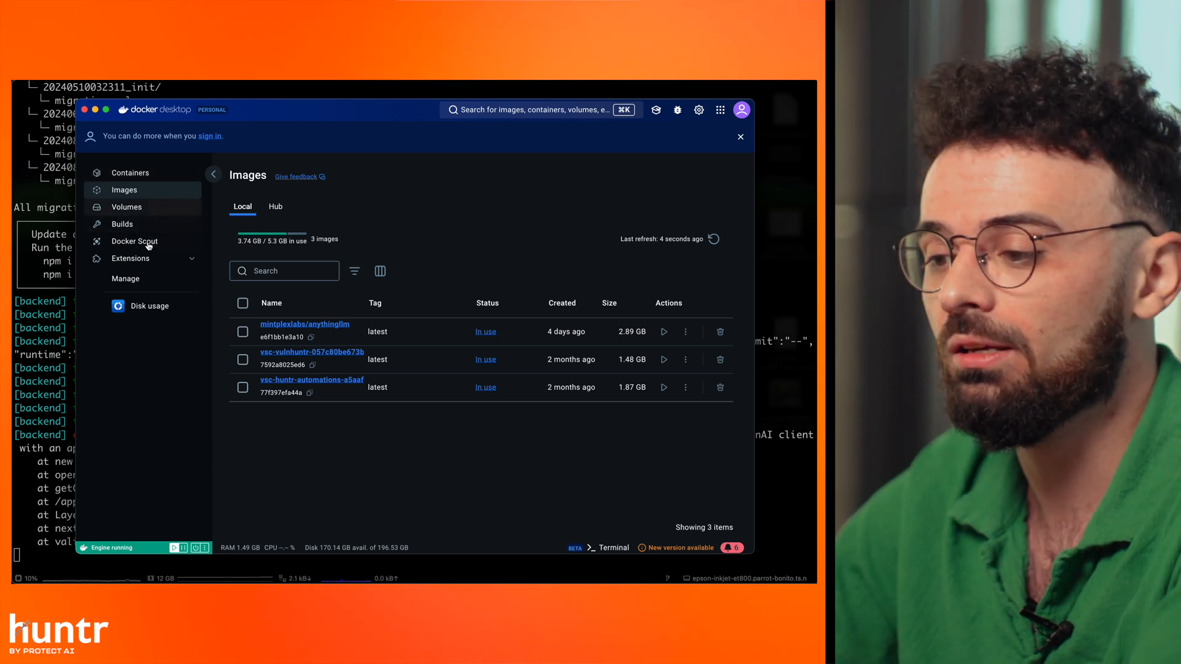
mouse_move(145, 185)
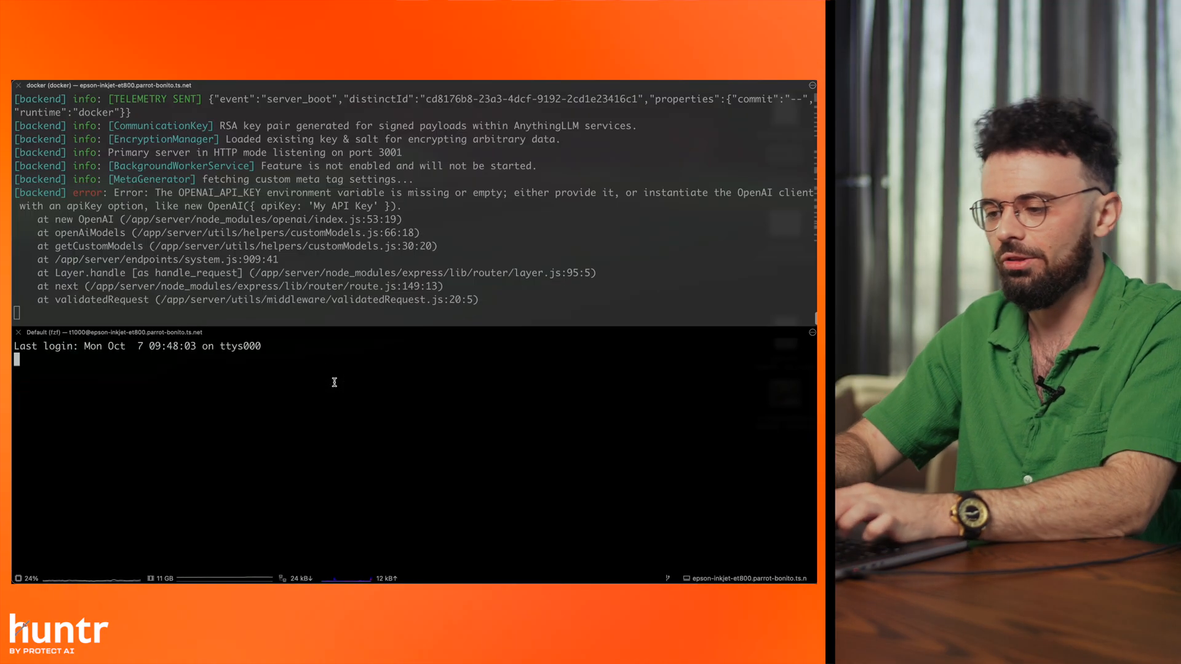
- Run docker ps -a in a new pane and begin a docker exec -t command
text(do)
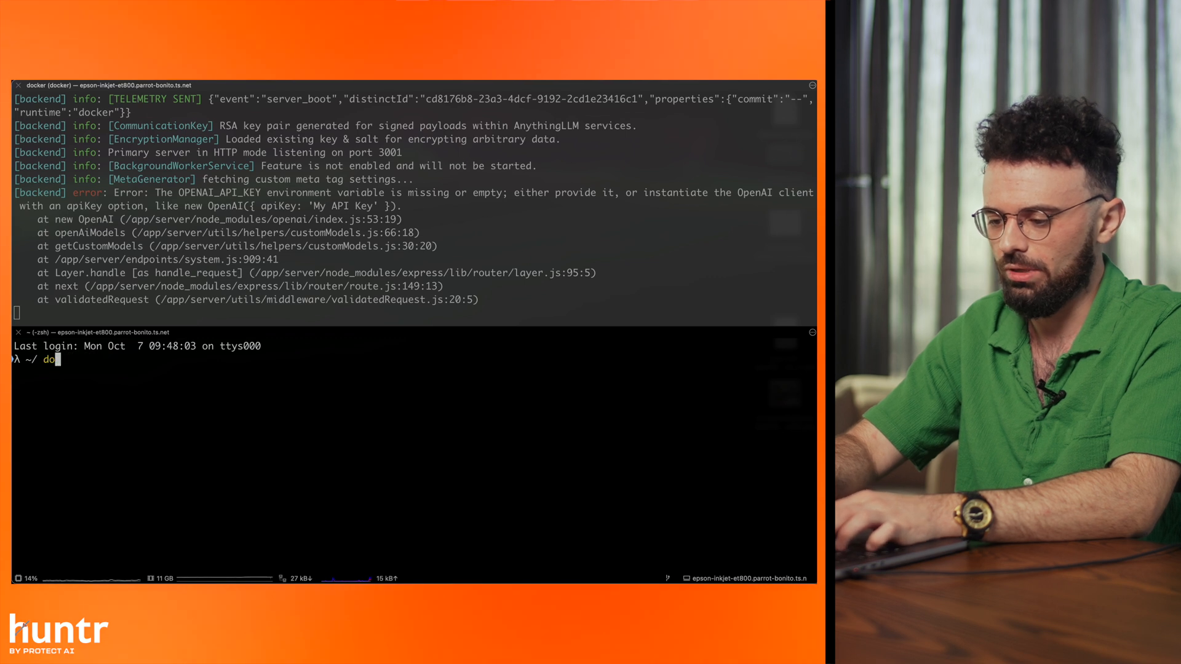
text(cker ps -a)
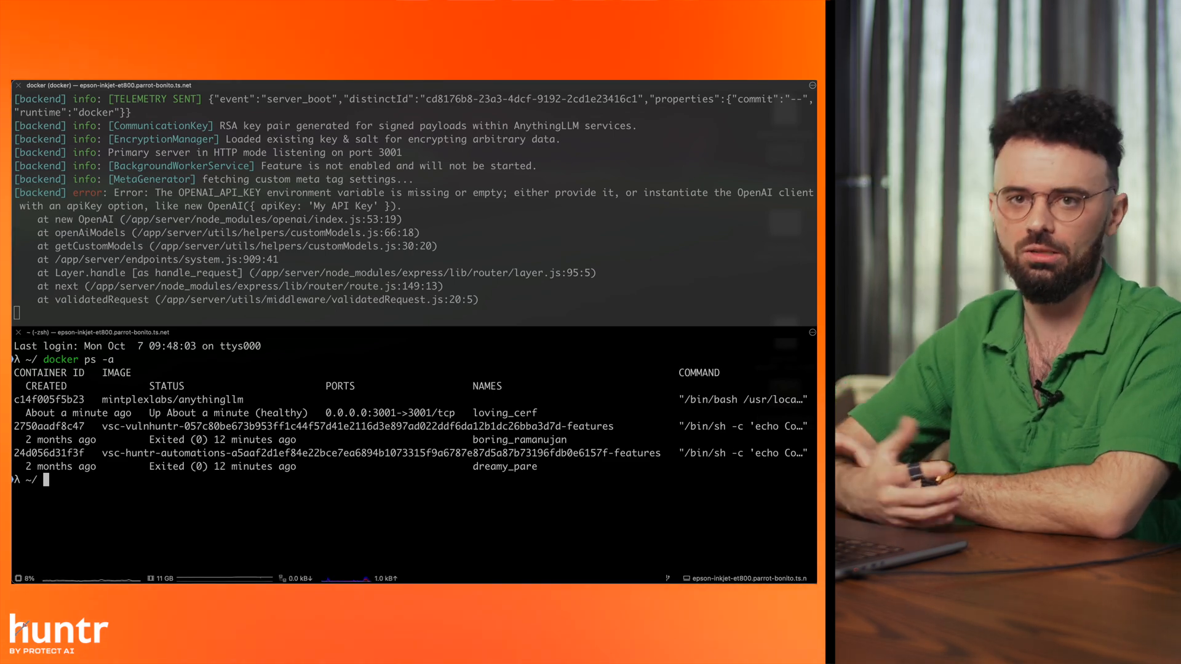
text(docker exec -t)
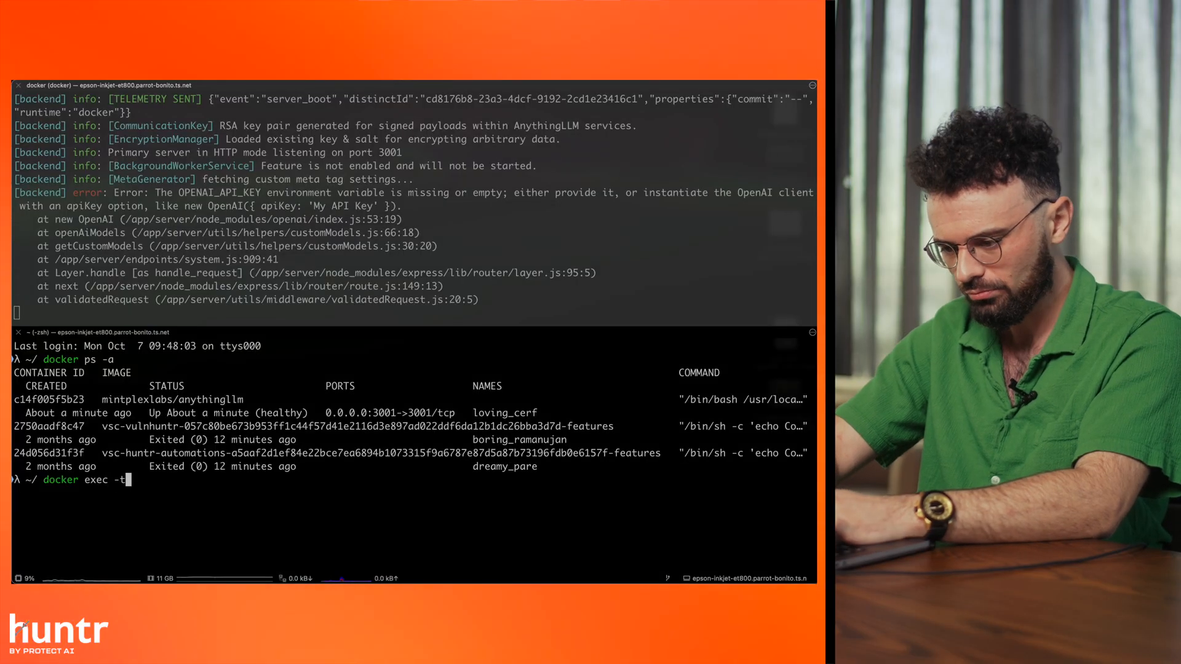
- Compose docker exec -ti c14f005f5b23 /bin/bash at the prompt in the second pane
text(i)
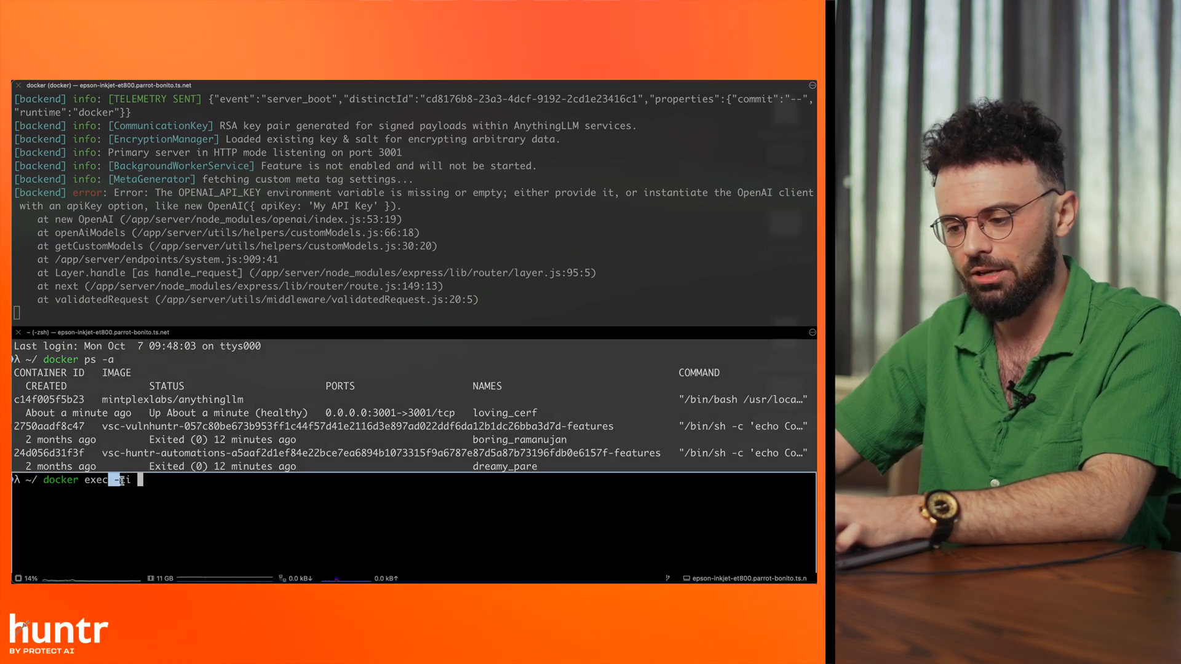
text(i)
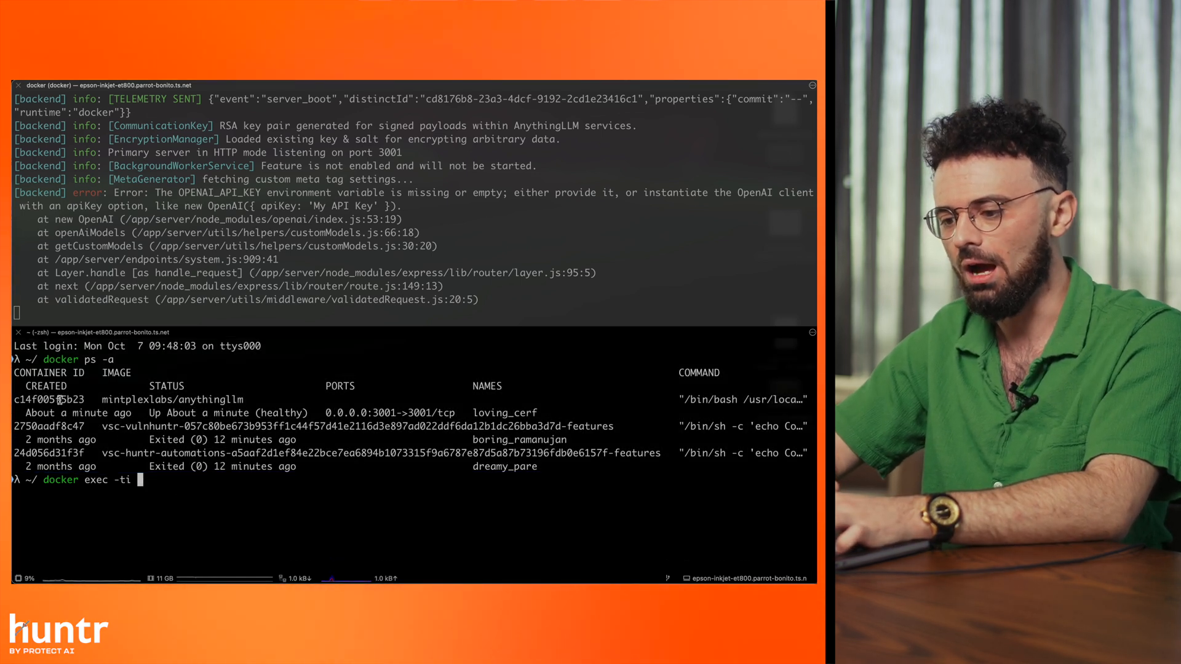
text(c14f005f5b23)
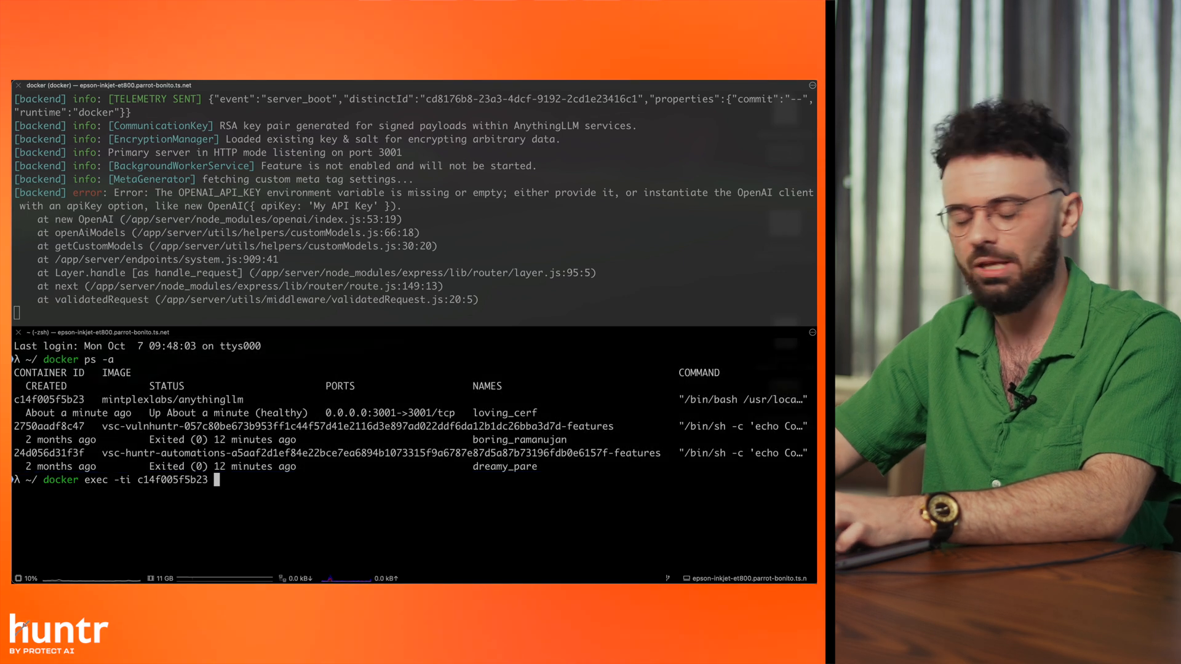
text(/bon)
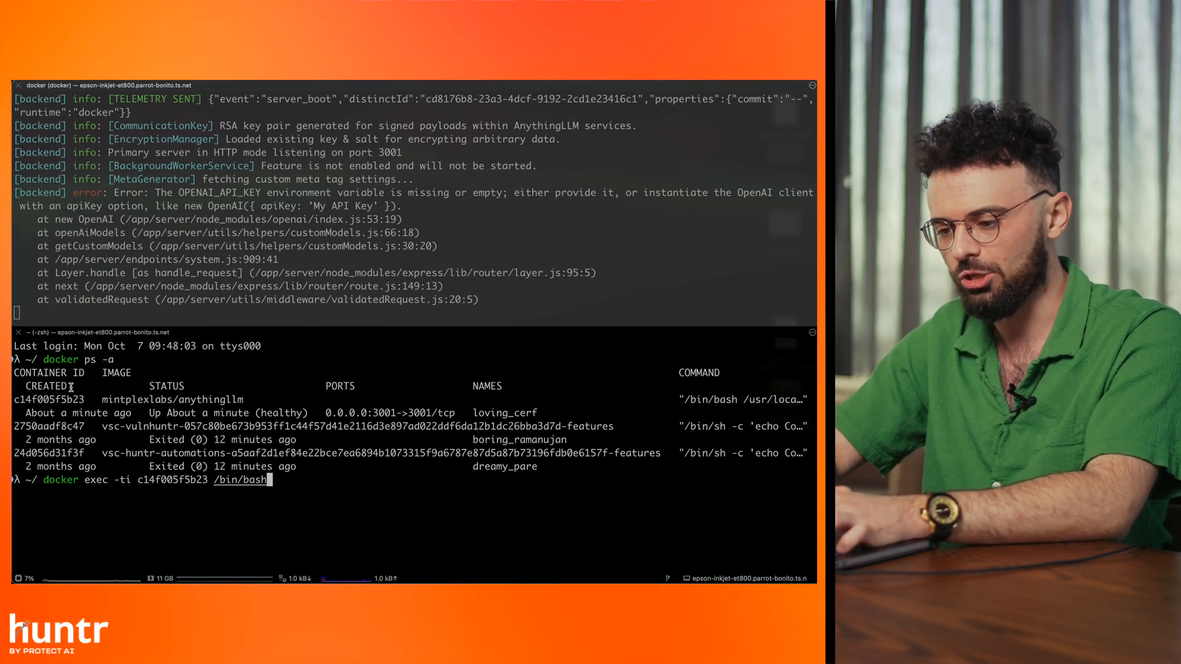
double_click(173, 480)
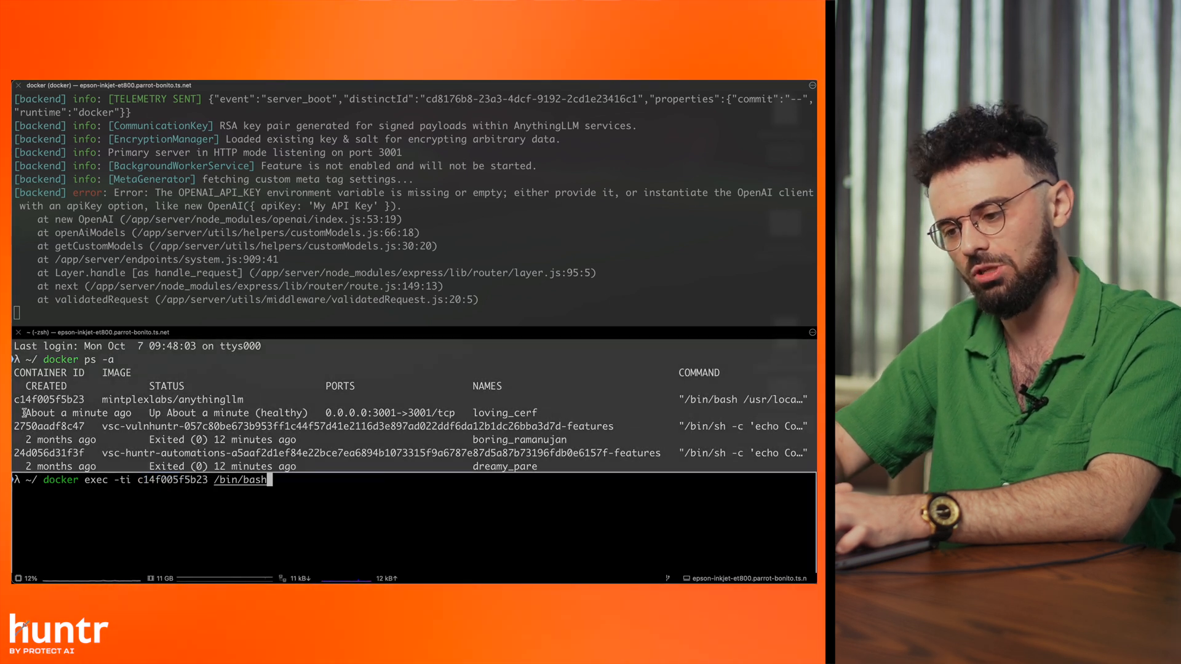
double_click(37, 373)
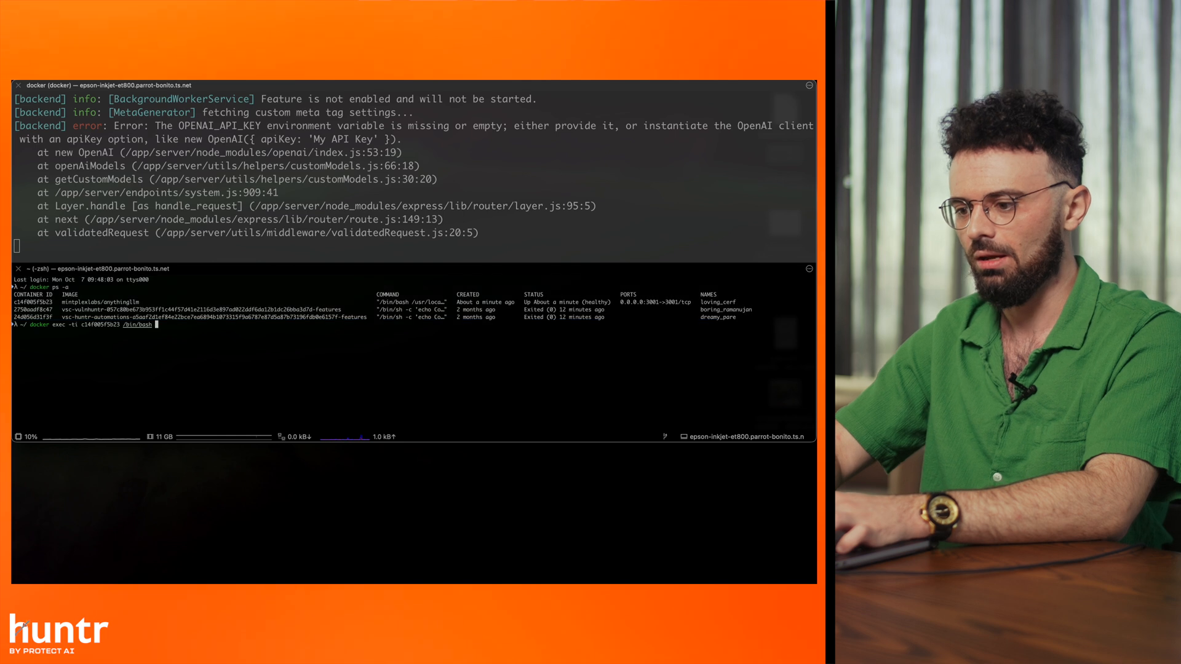
- Enter the container's bash shell and list its home folder with ls and ls -la
key(Return)
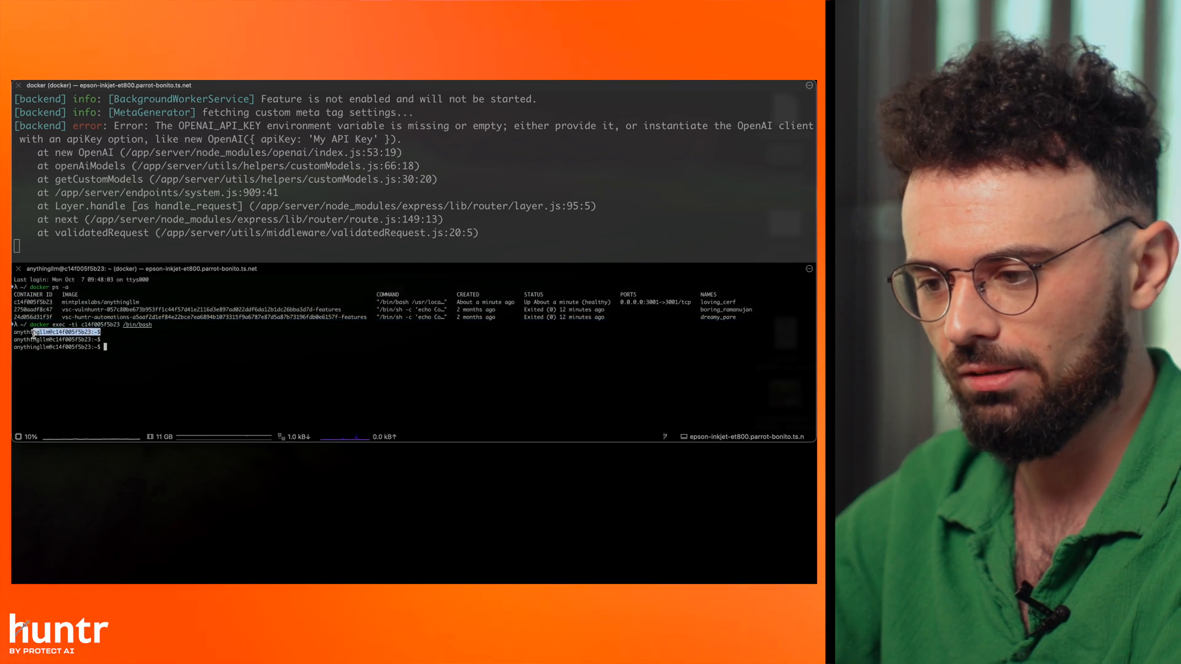
text(ls)
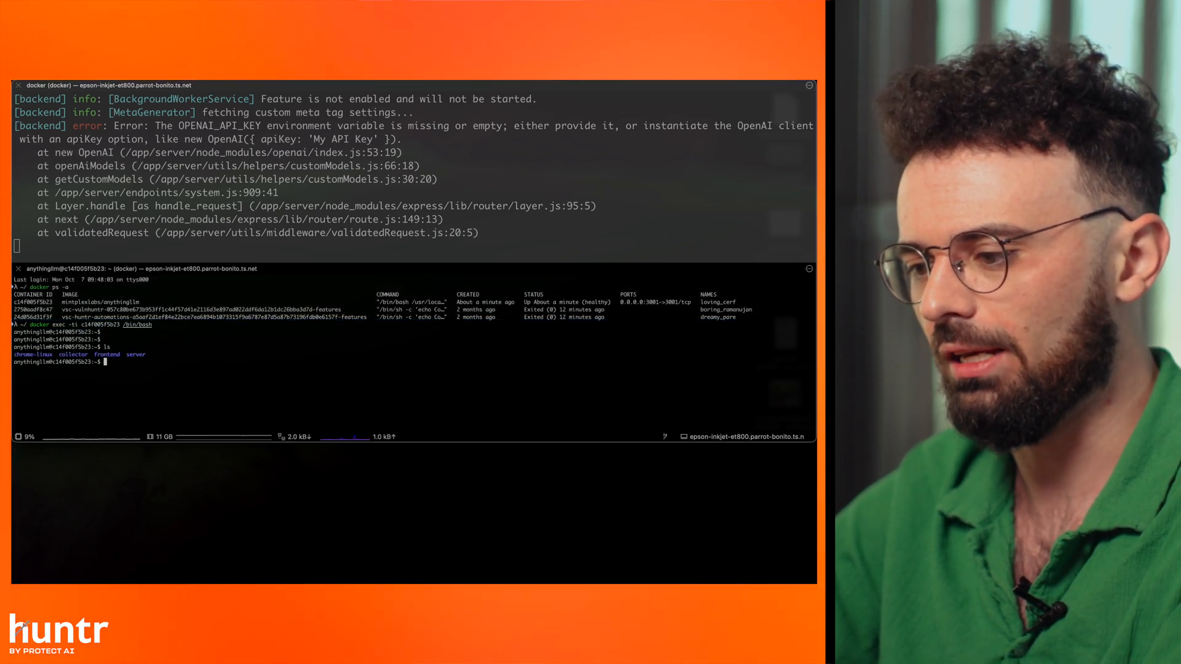
text(ls -la)
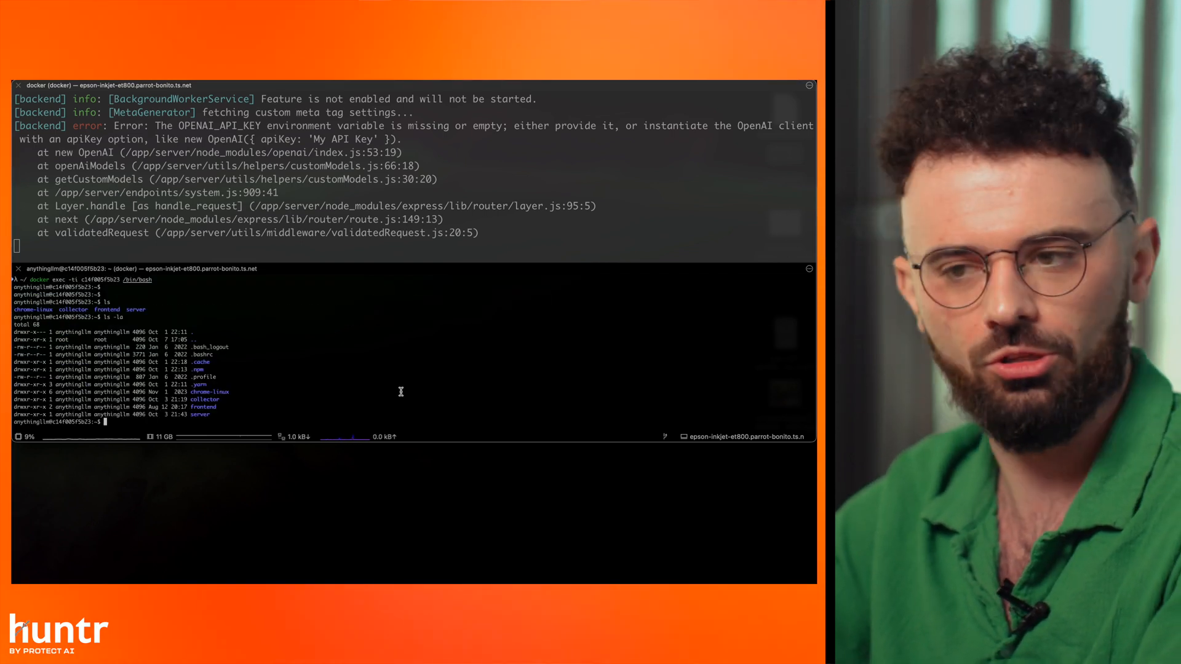